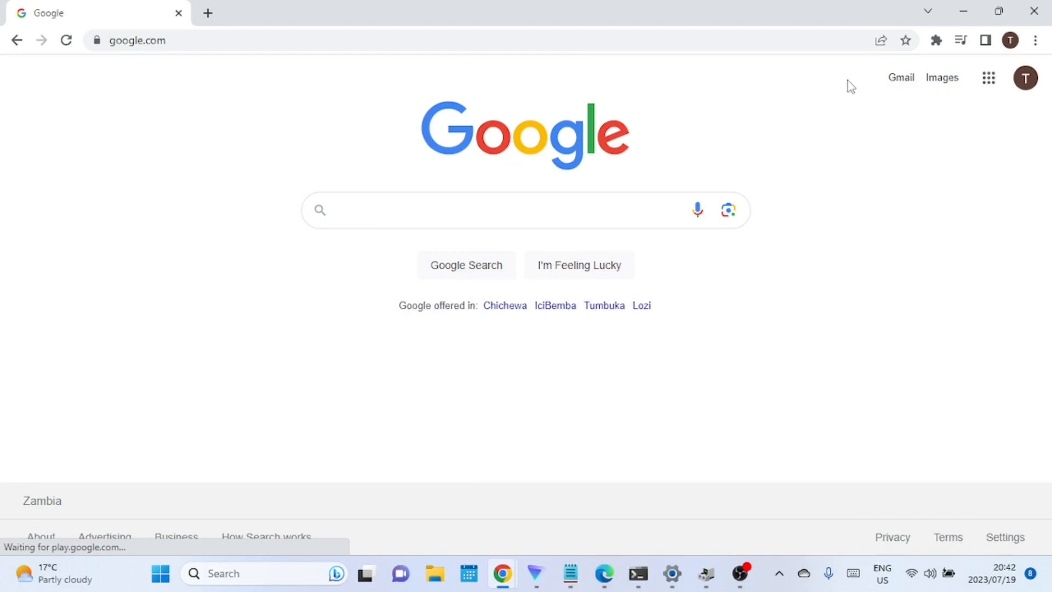
Search Google for 'utorrent download' via the matching suggestion.
left_click(525, 211)
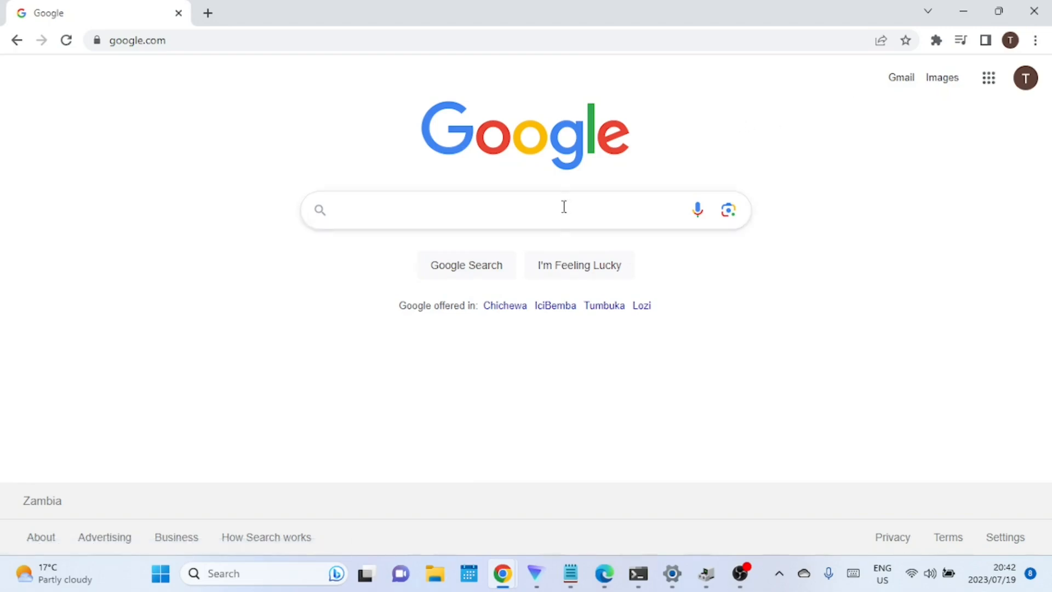
type("uto")
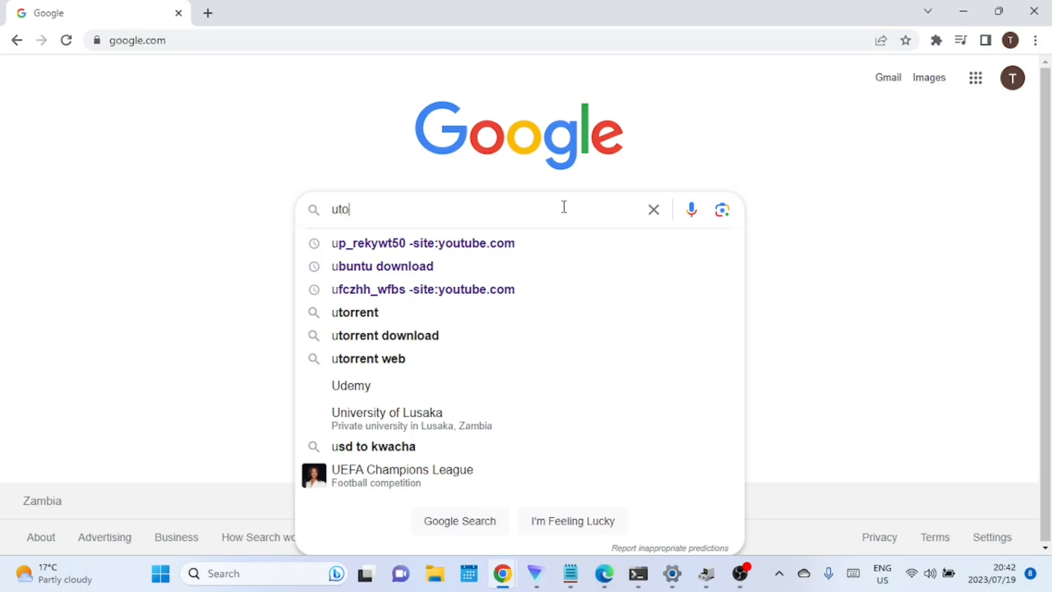
type("rrent downlo")
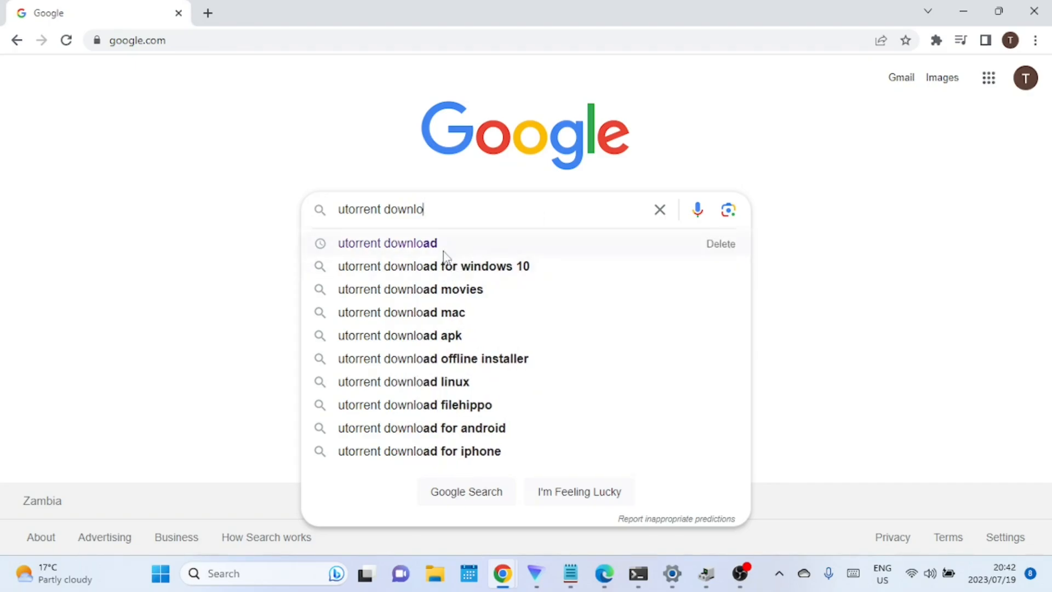
left_click(388, 244)
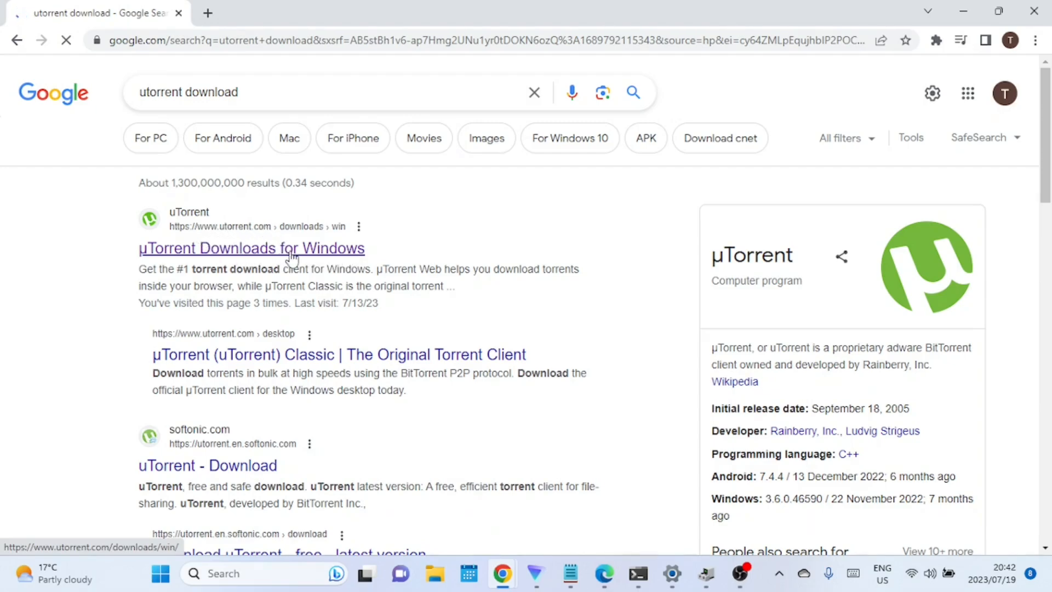
Open the 'µTorrent Downloads for Windows' result and scroll to the µTorrent Classic section.
left_click(253, 248)
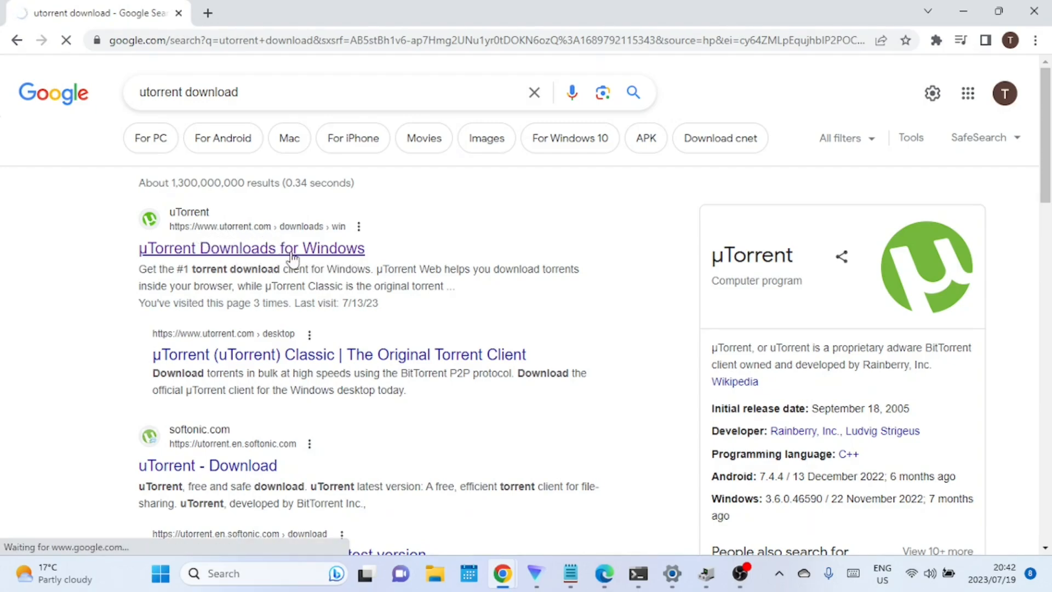
left_click(252, 248)
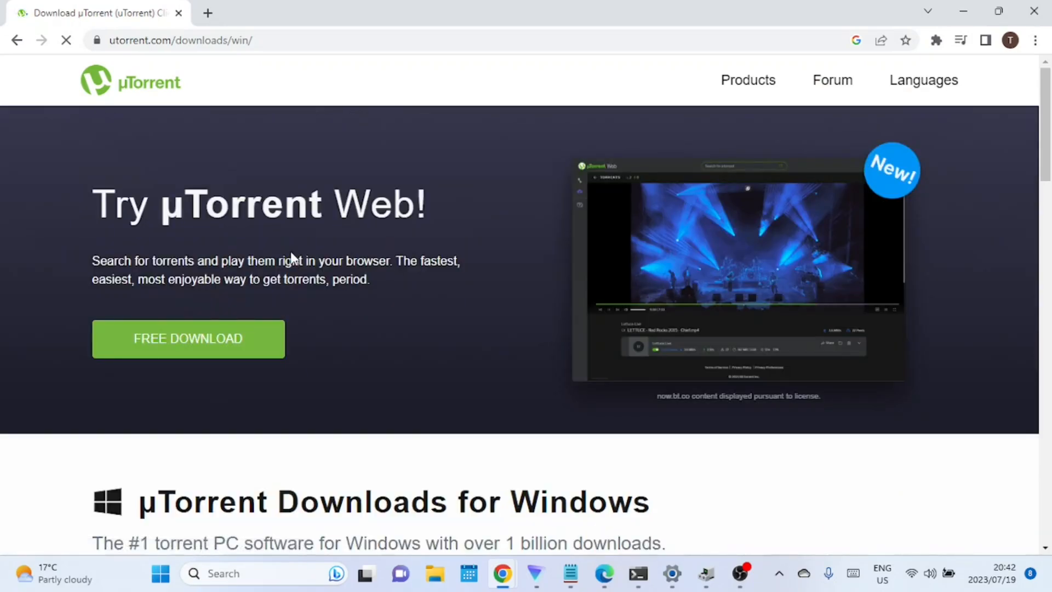
mouse_move(974, 226)
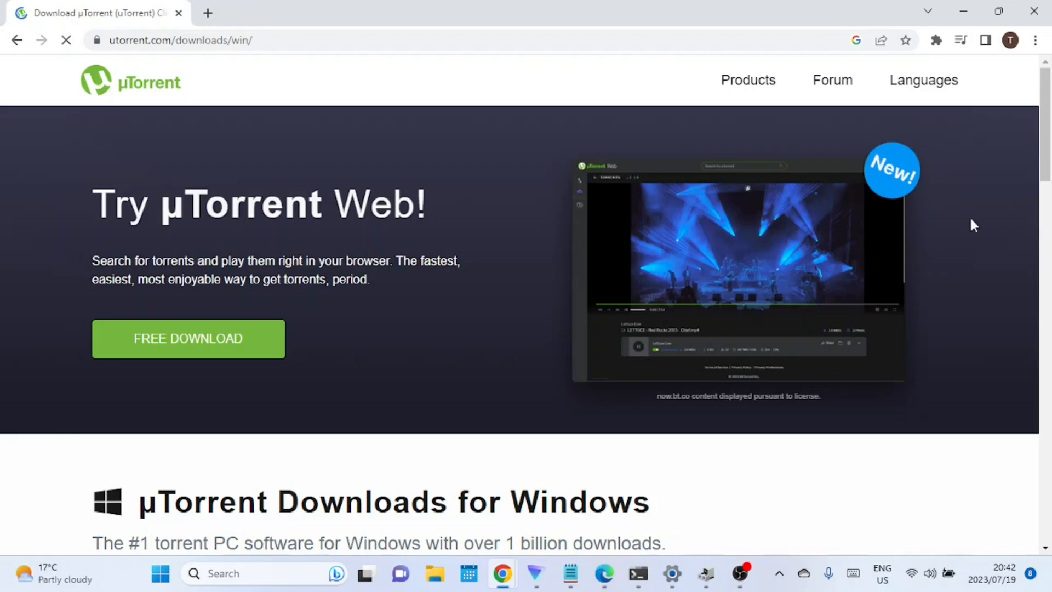
scroll("down", 3)
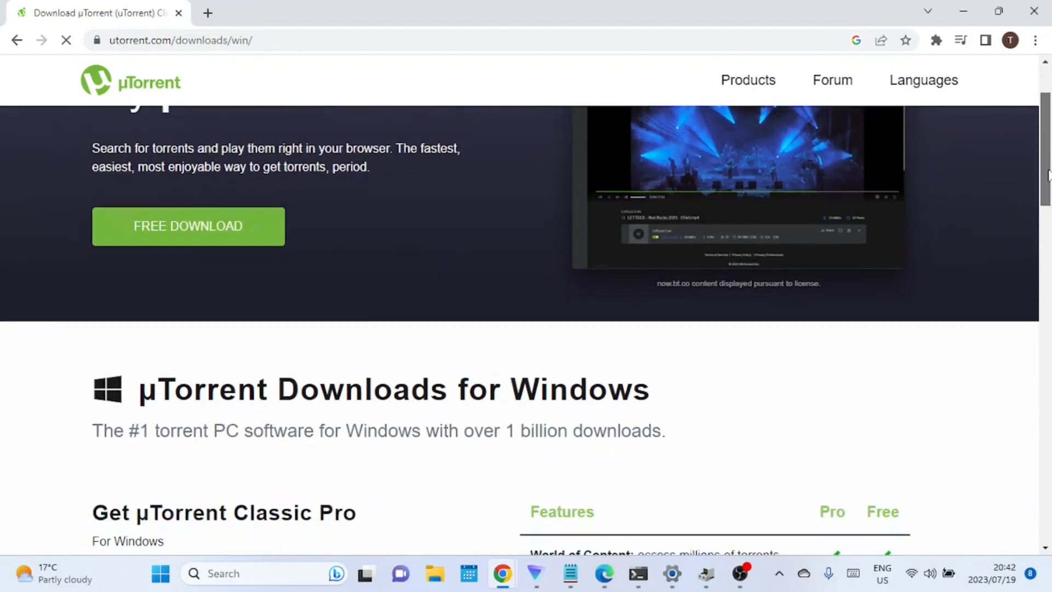
scroll("down", 3)
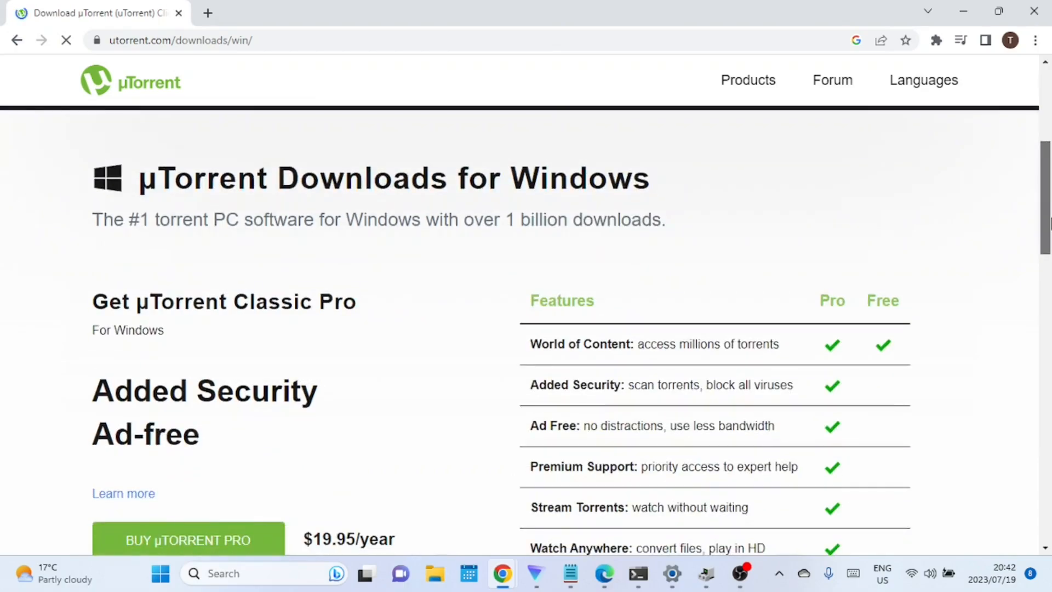
scroll("down", 3)
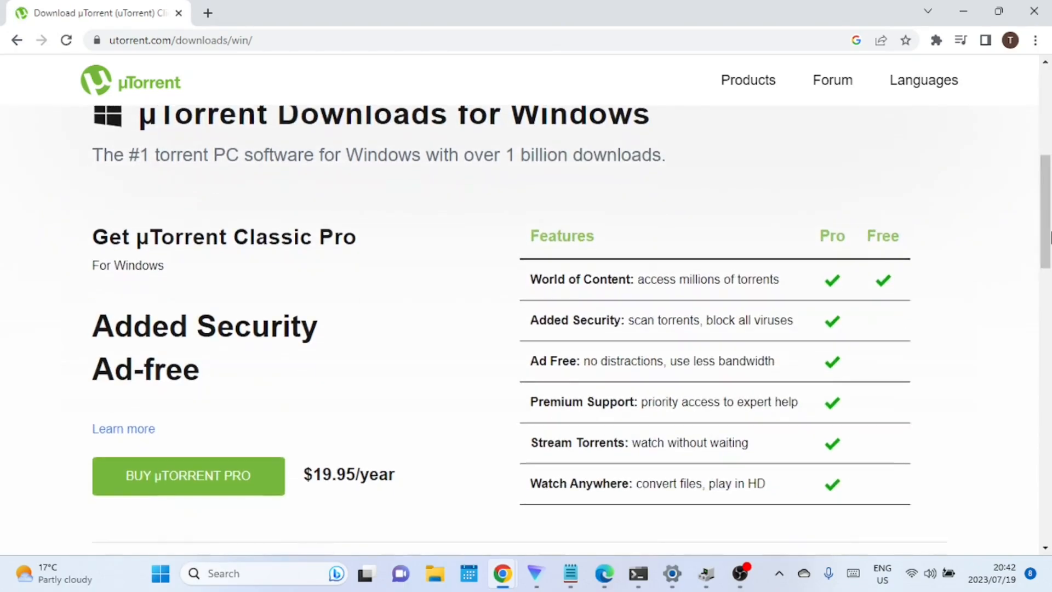
scroll("down", 3)
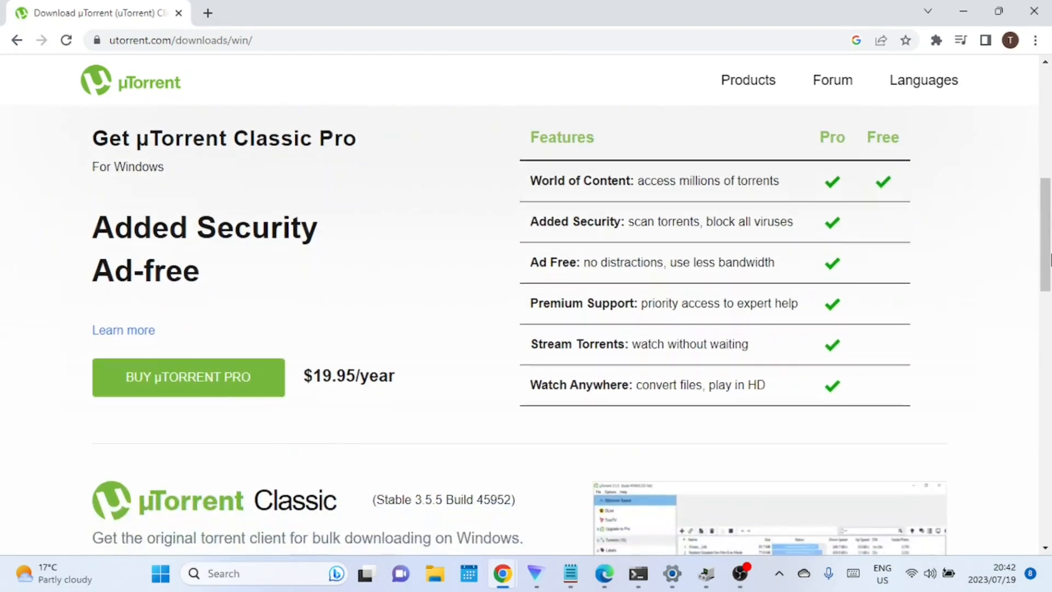
scroll("down", 3)
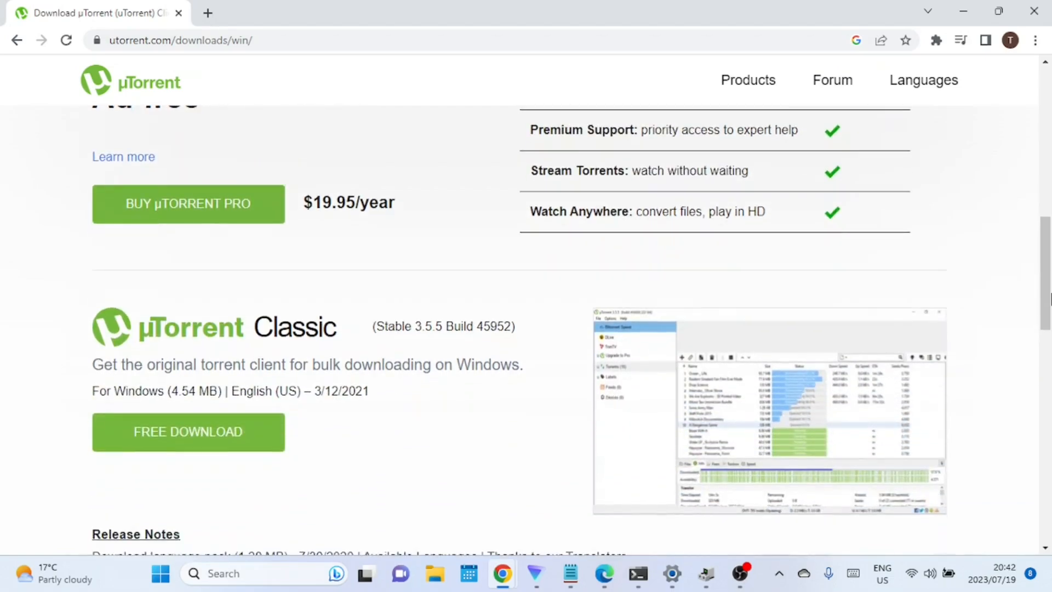
scroll("down", 3)
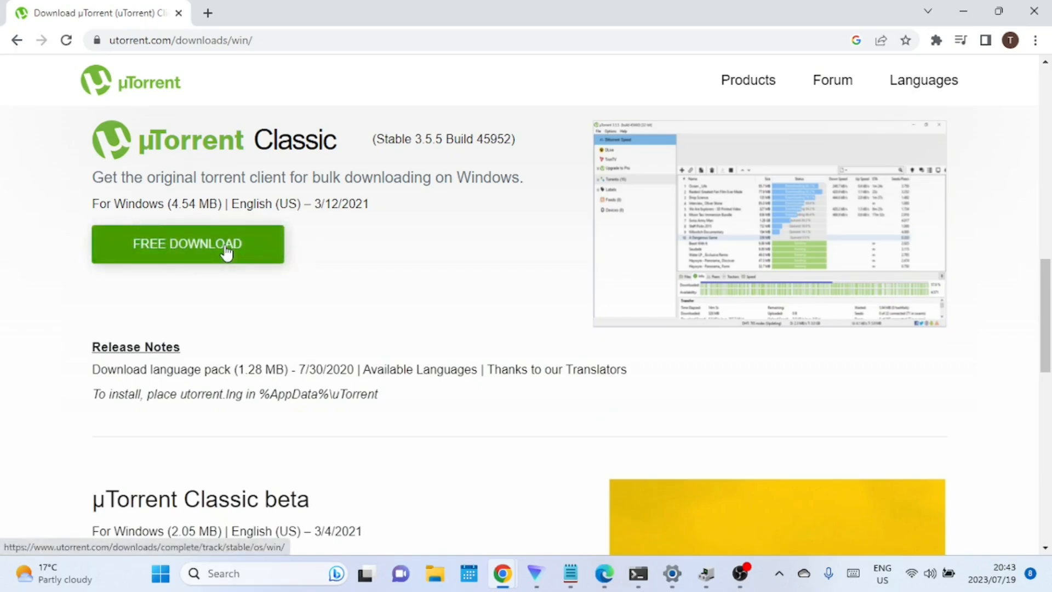
Start the µTorrent Classic free download and dismiss the thank-you page overlay.
left_click(186, 243)
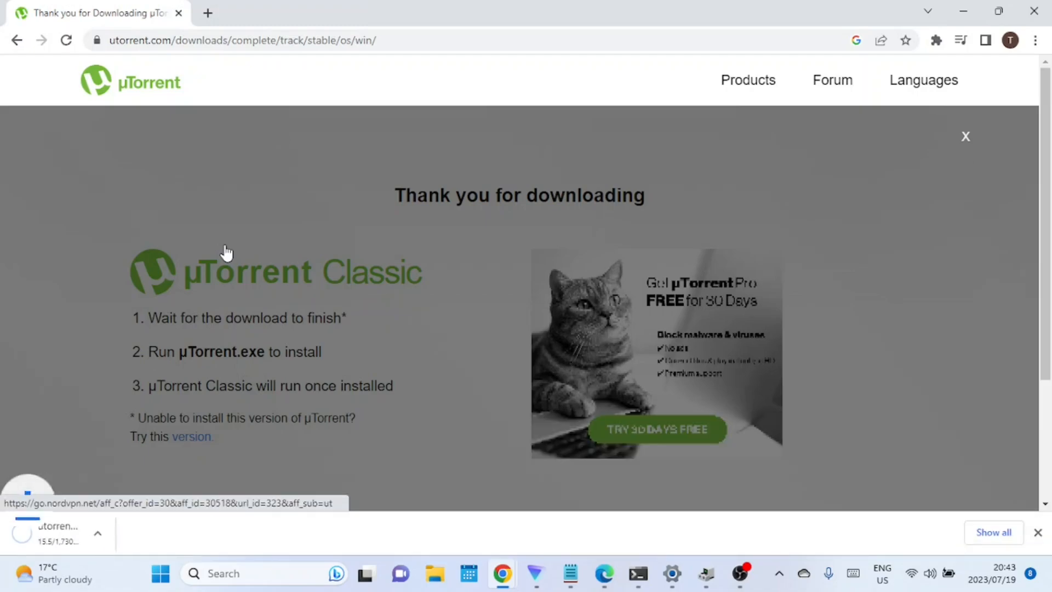
mouse_move(271, 243)
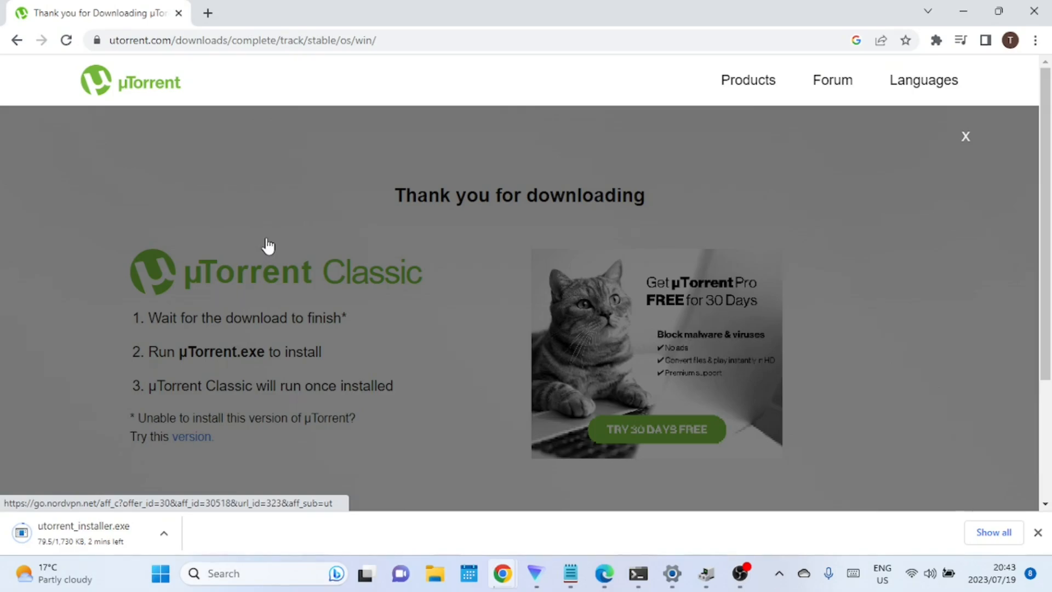
mouse_move(922, 142)
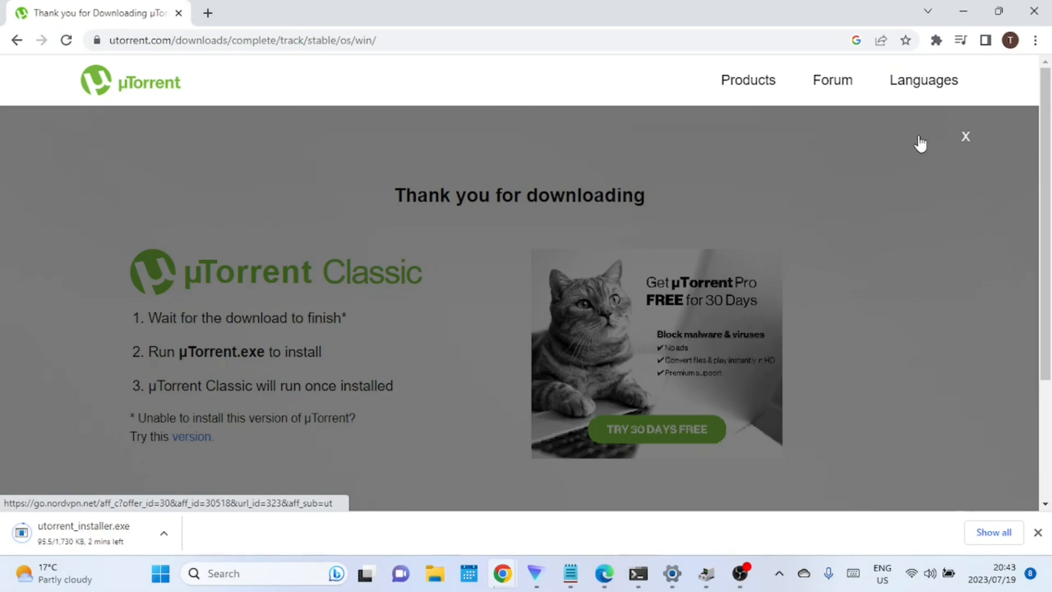
left_click(966, 136)
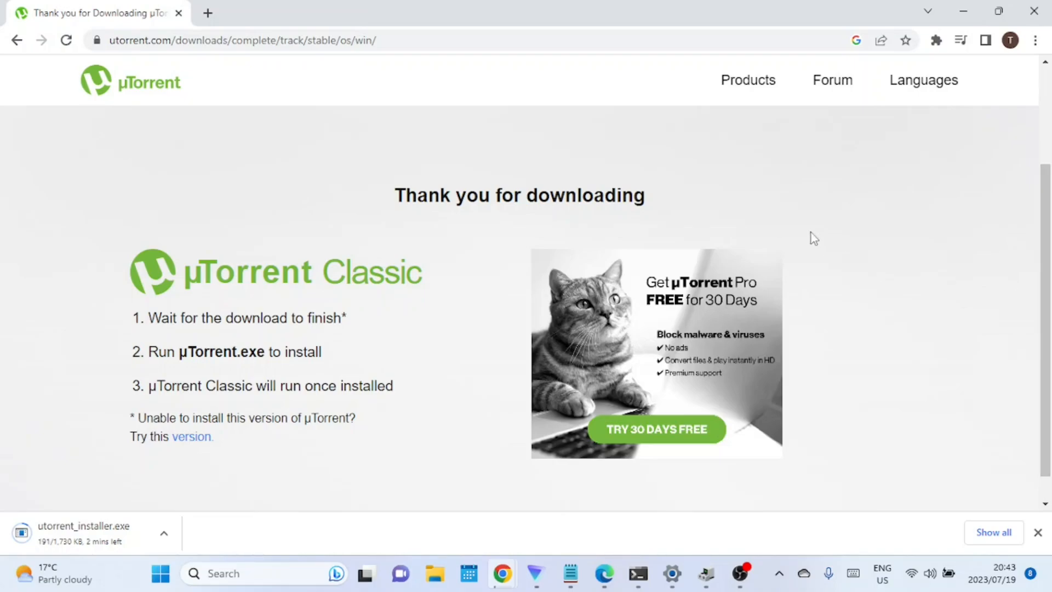
mouse_move(70, 94)
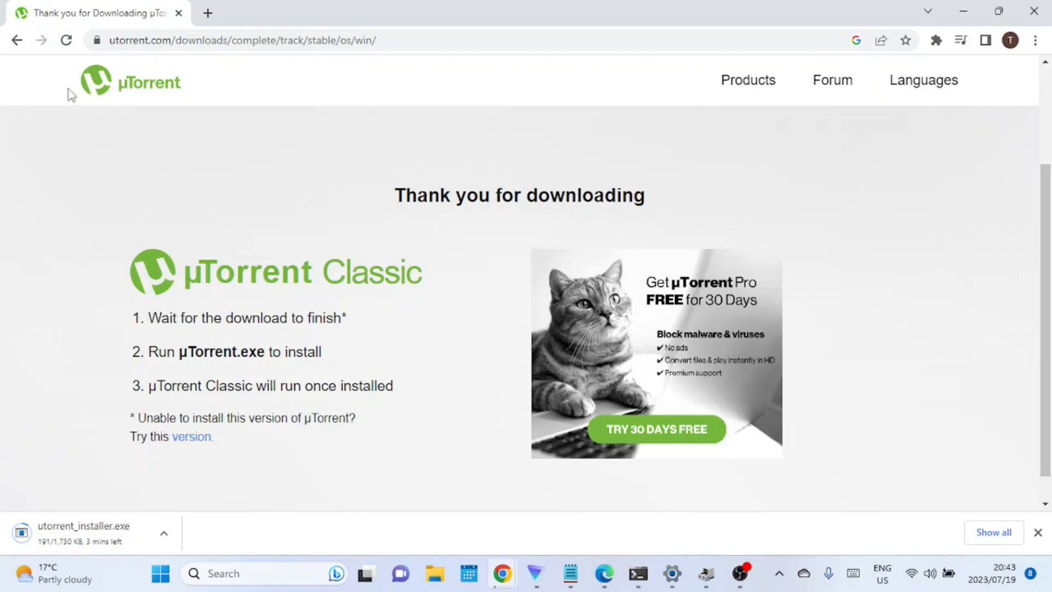
Return to the Windows downloads page and scroll to the Classic Pro/Free features table.
left_click(191, 436)
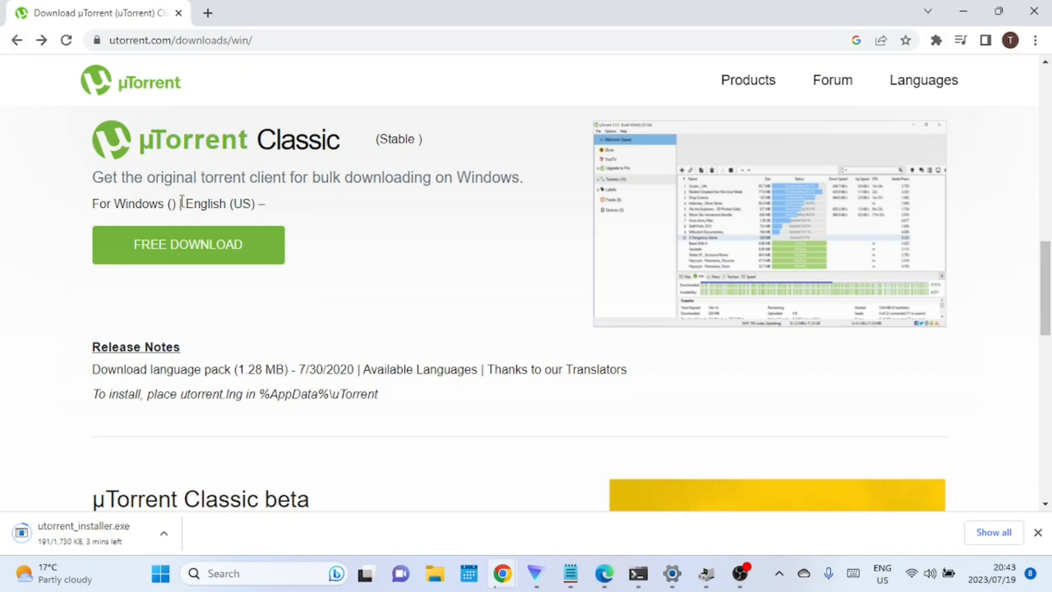
mouse_move(1020, 284)
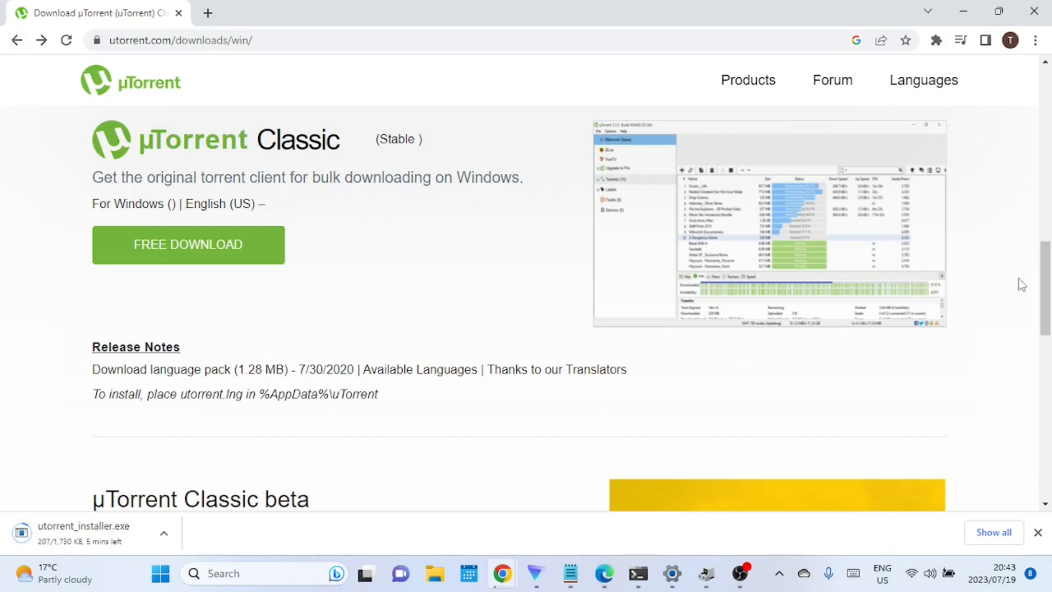
scroll("up", 3)
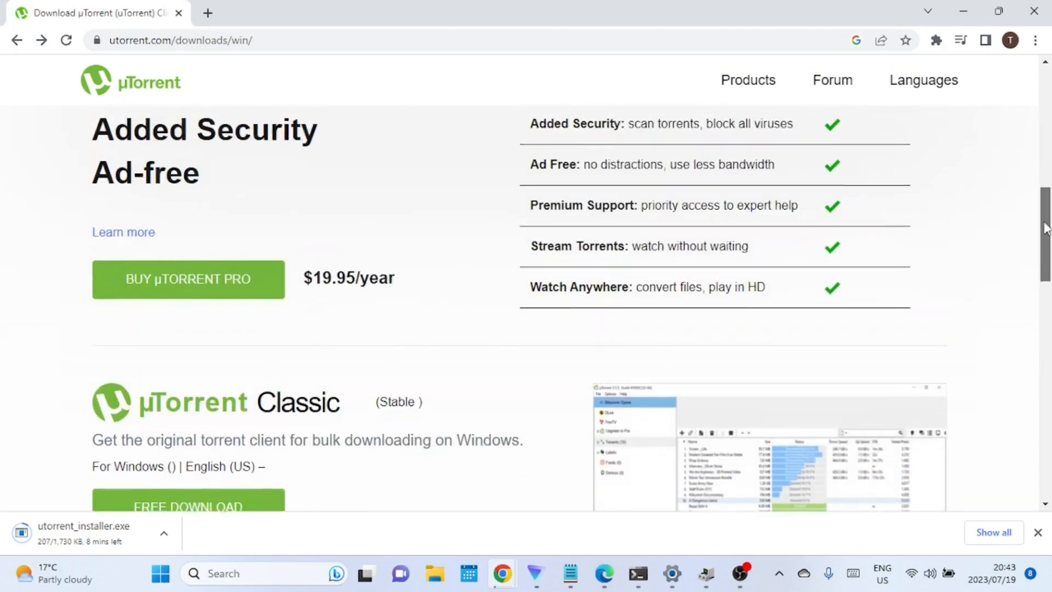
scroll("up", 3)
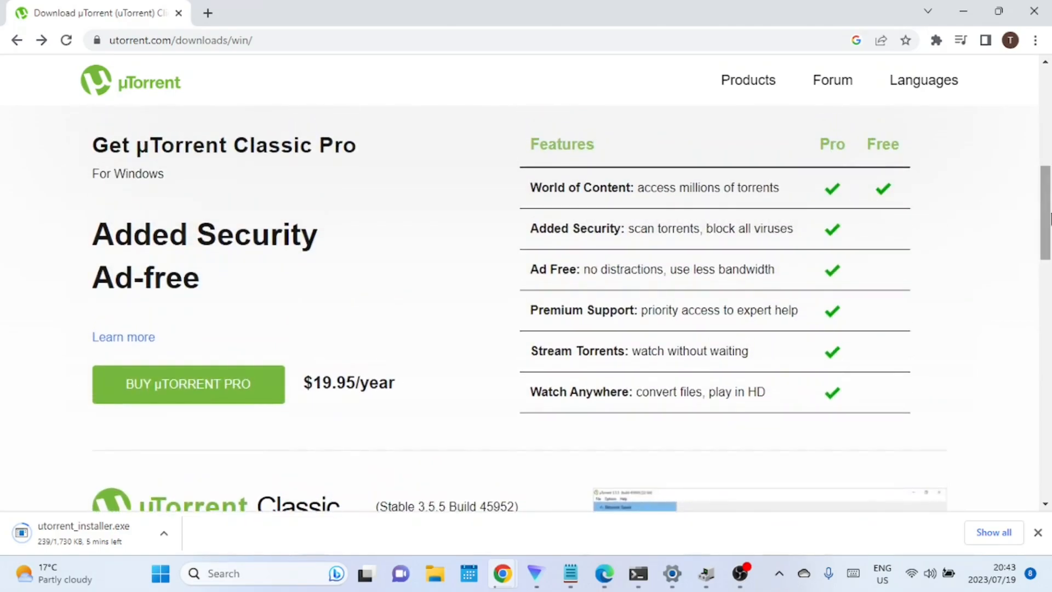
scroll("up", 3)
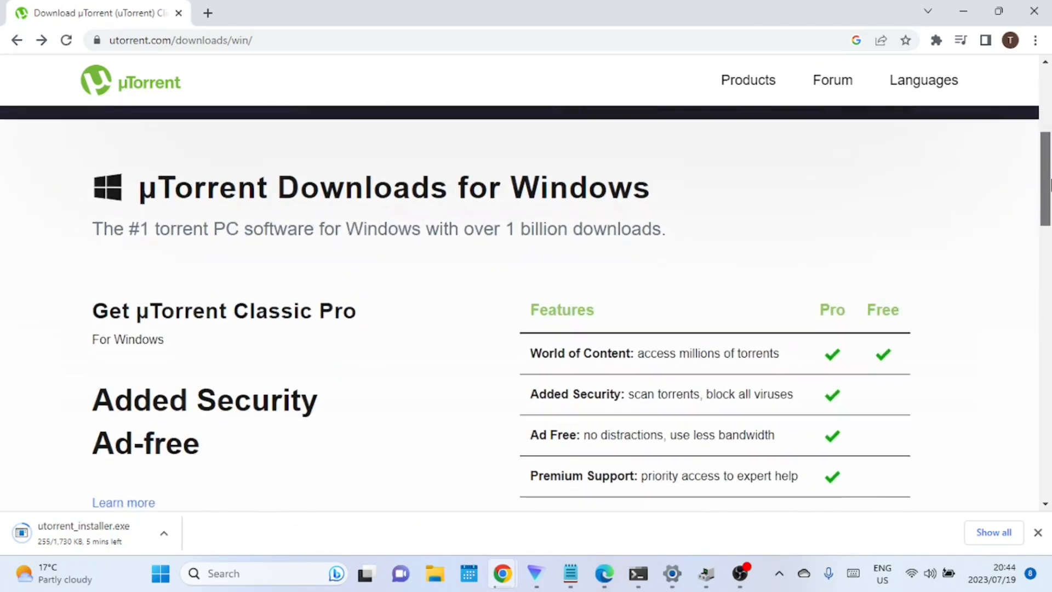
scroll("down", 3)
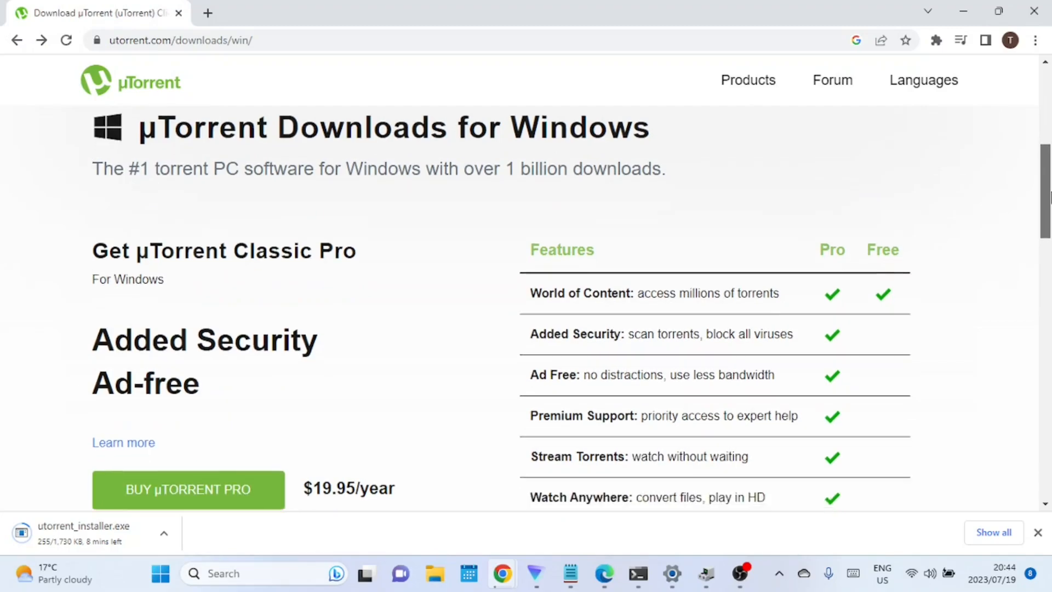
scroll("down", 3)
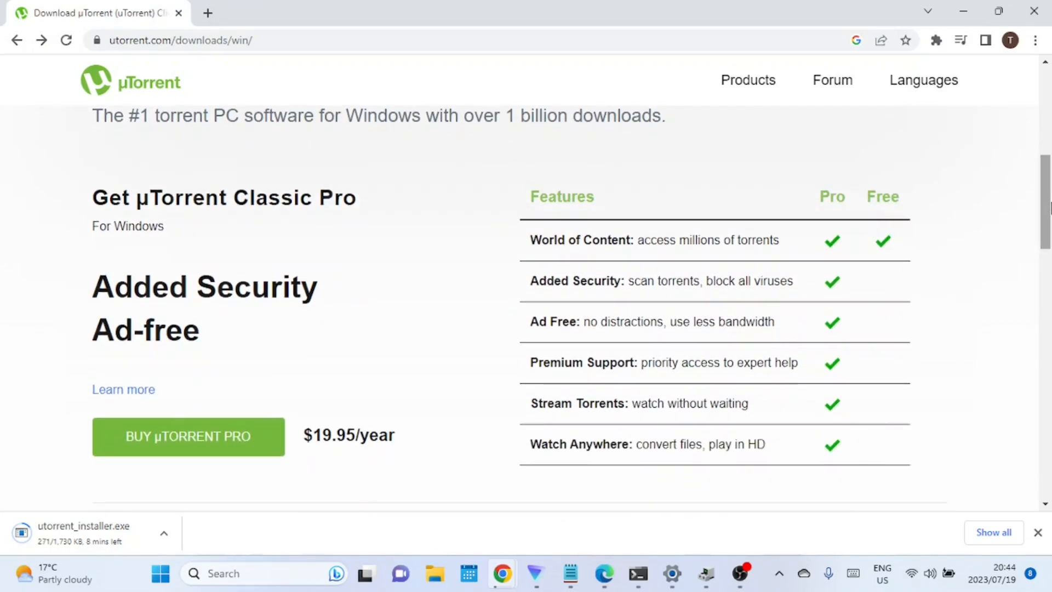
mouse_move(1012, 210)
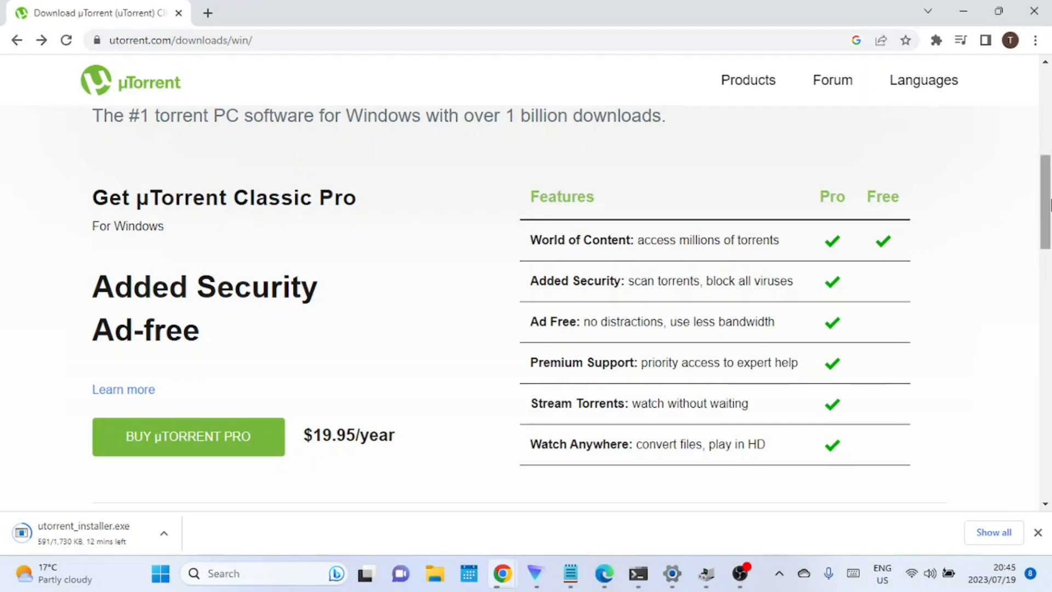
Scroll from the Try µTorrent Web banner down to the Premium Windows Torrent Downloaders list.
scroll("up", 3)
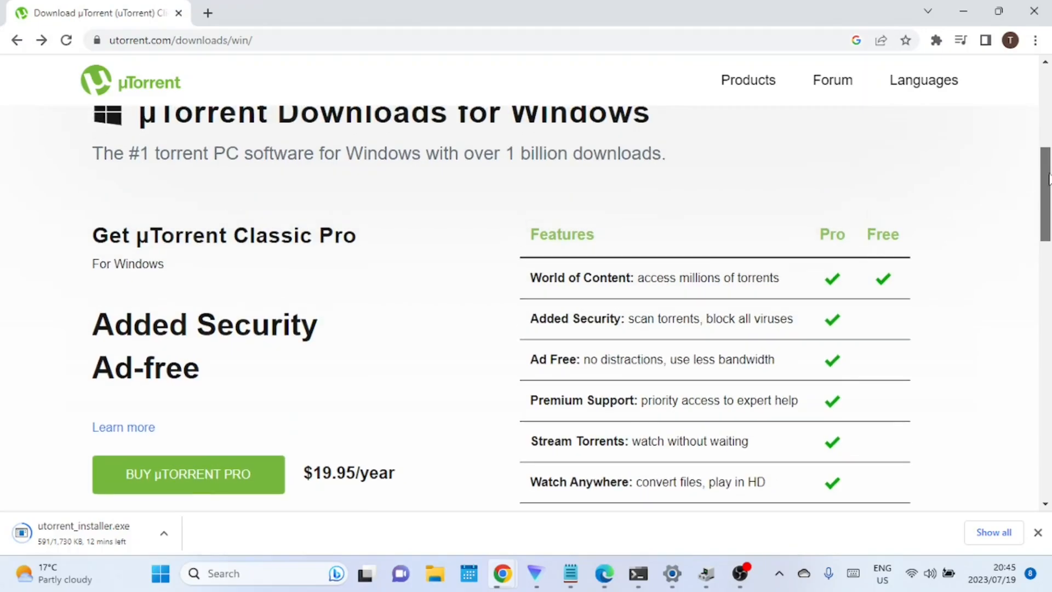
scroll("up", 3)
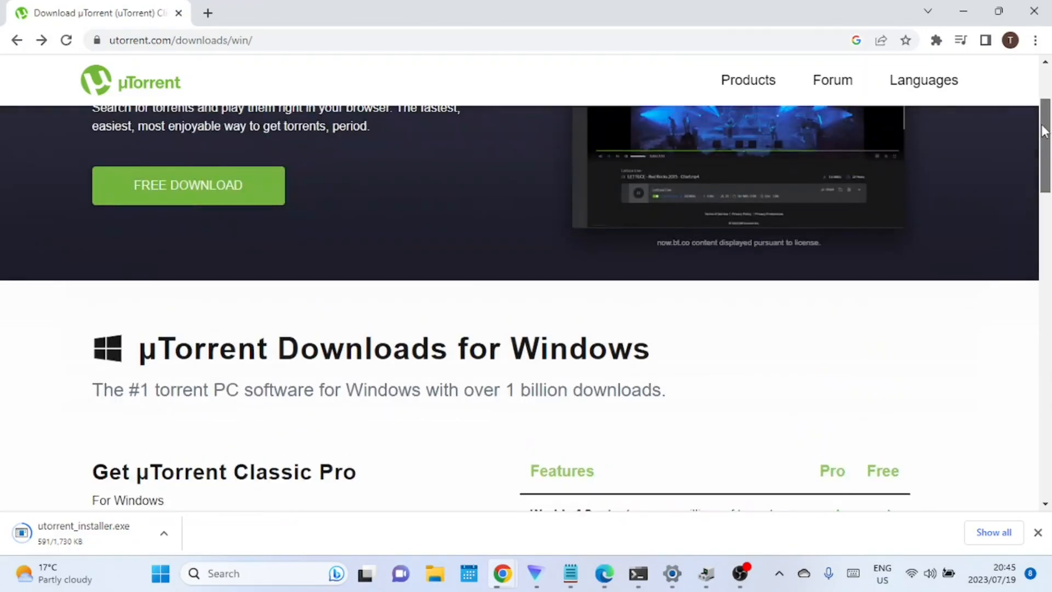
scroll("up", 3)
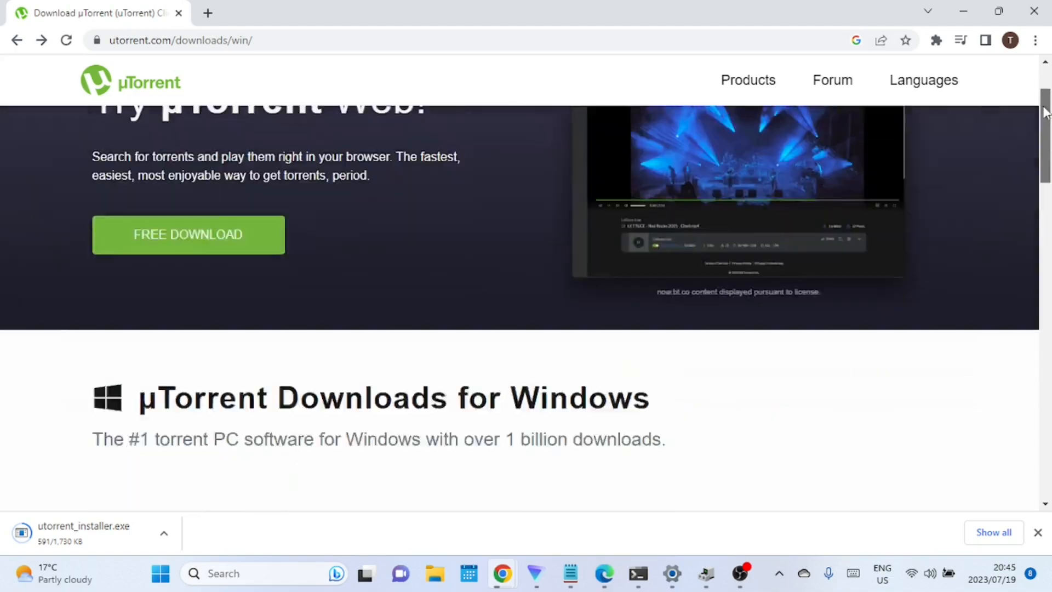
scroll("up", 3)
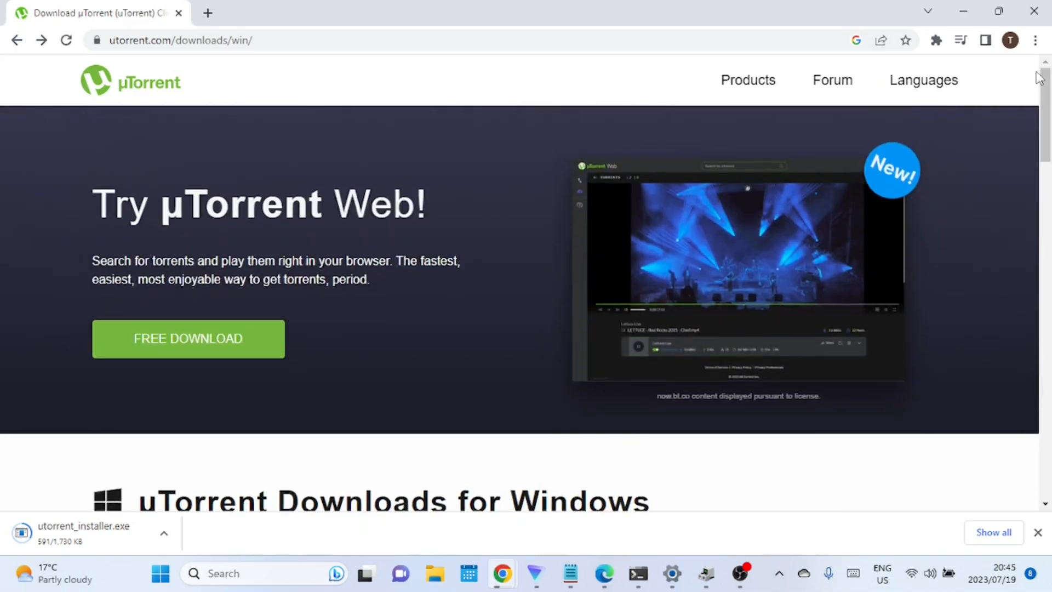
mouse_move(1044, 141)
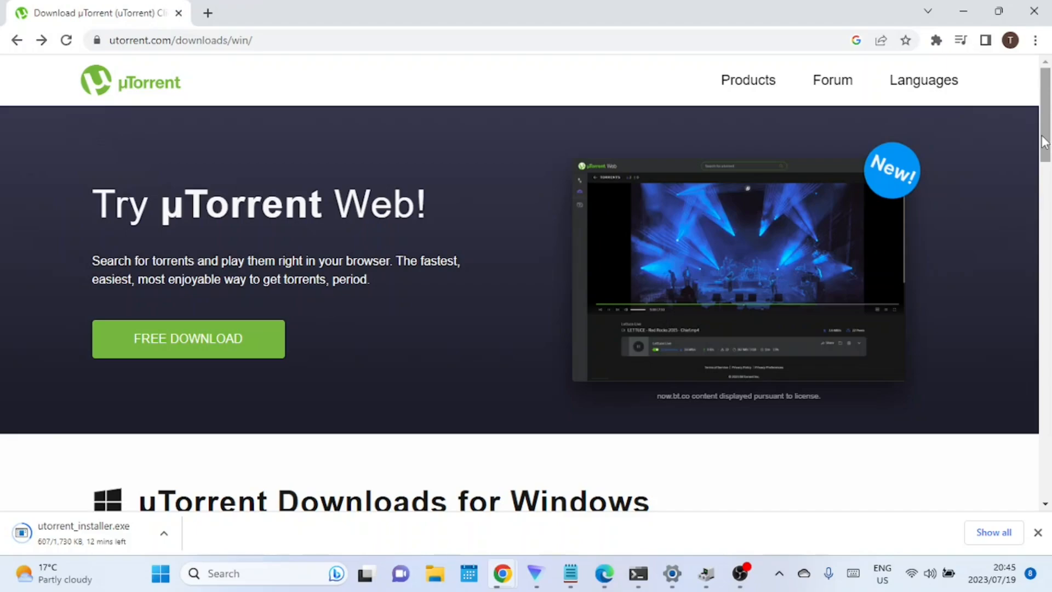
mouse_move(1042, 146)
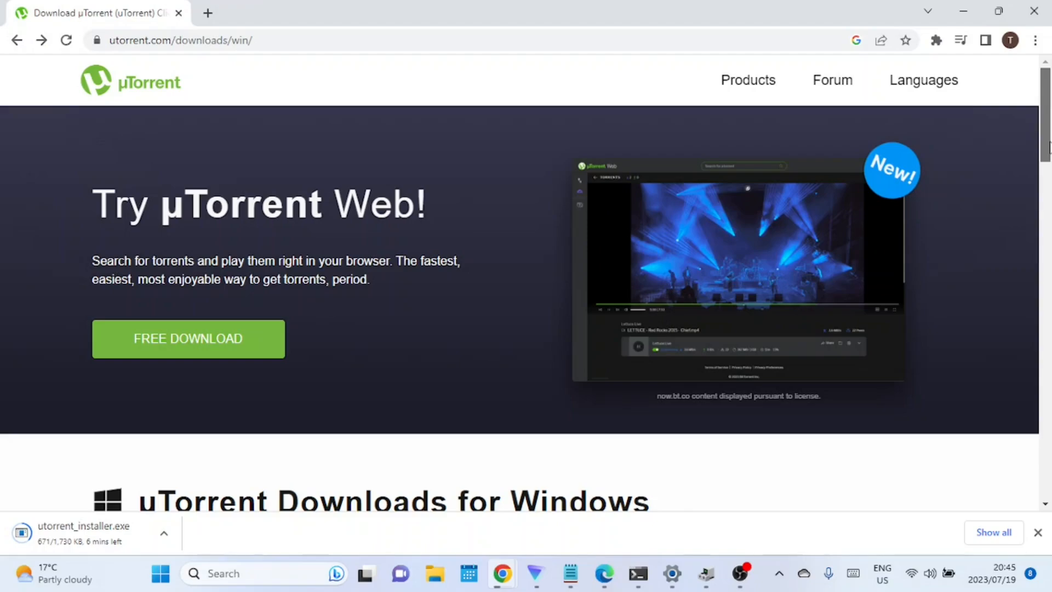
scroll("down", 3)
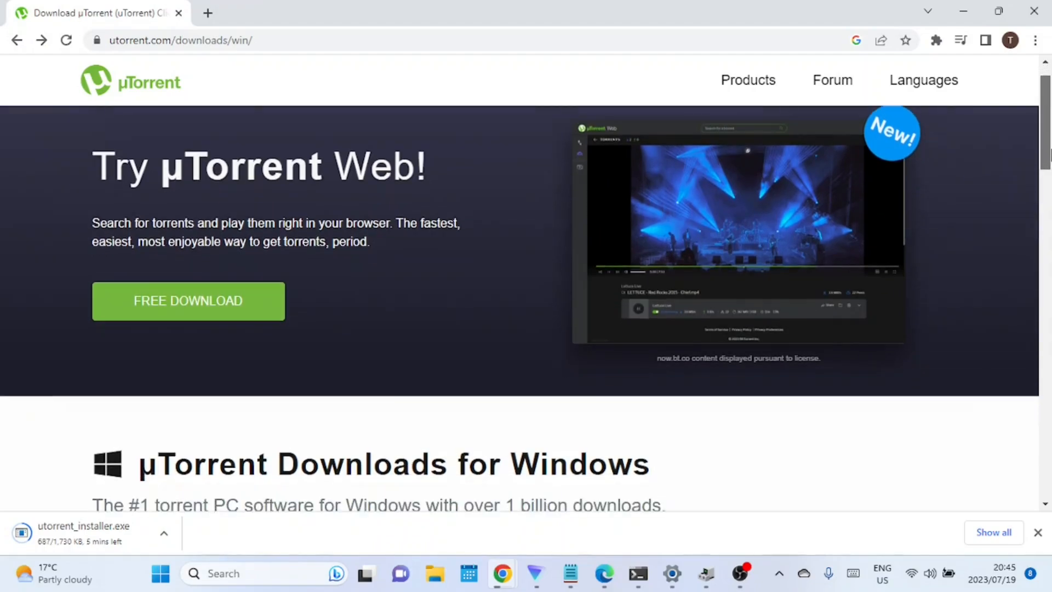
scroll("down", 3)
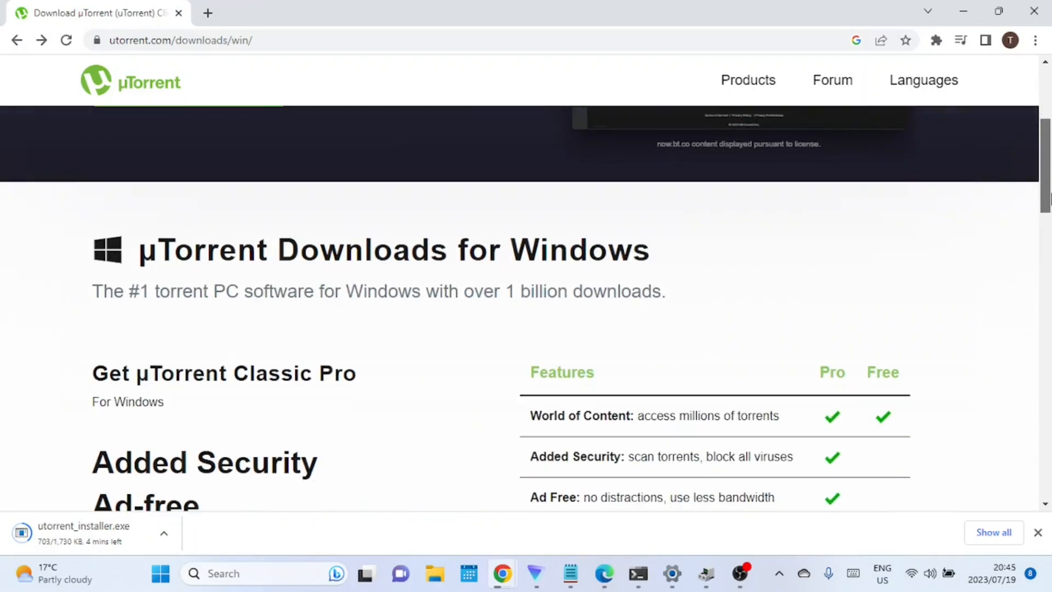
scroll("down", 3)
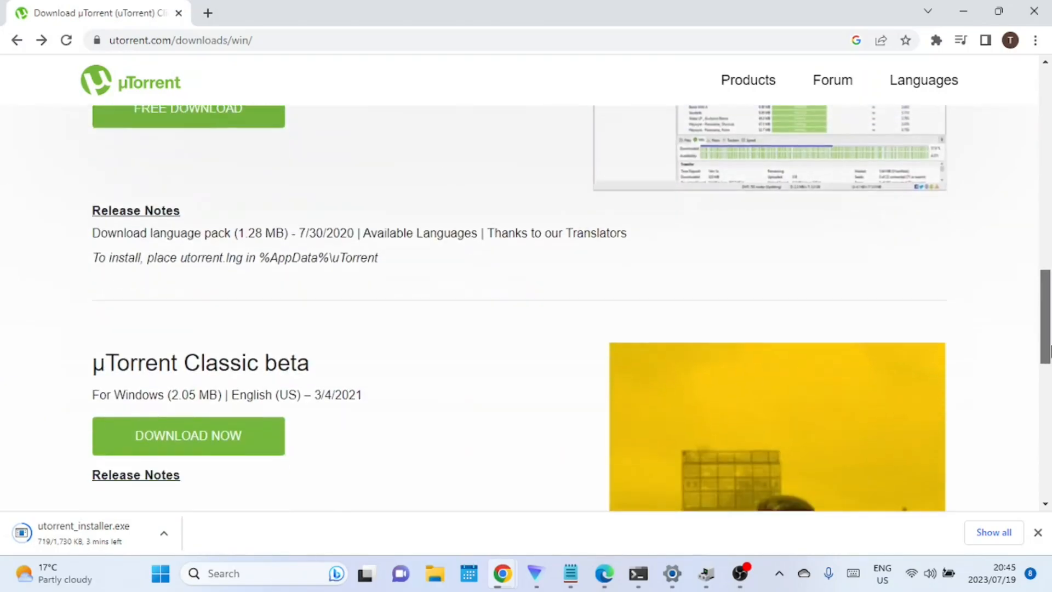
scroll("down", 3)
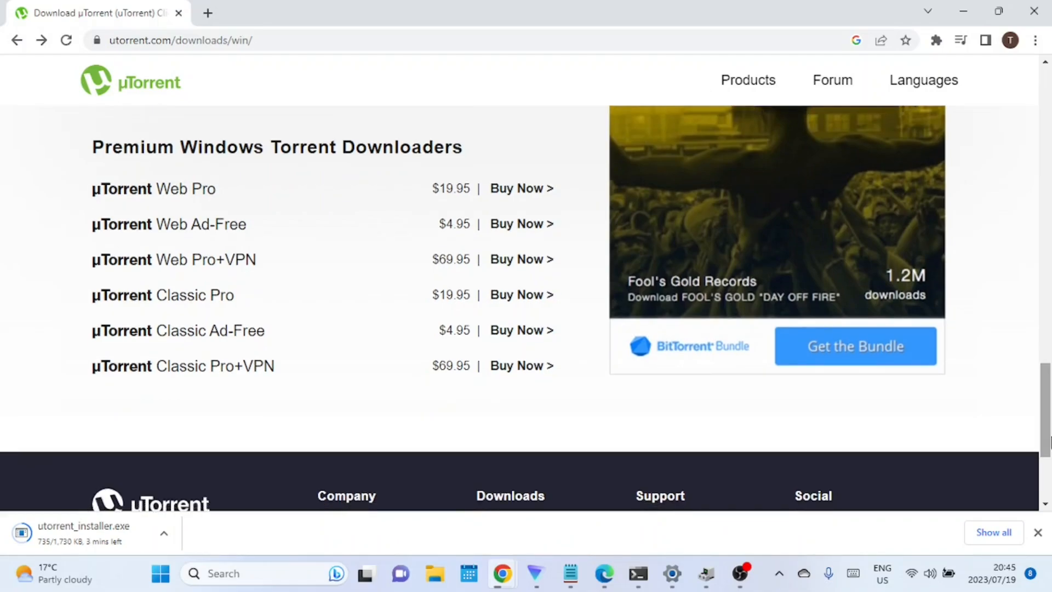
mouse_move(997, 462)
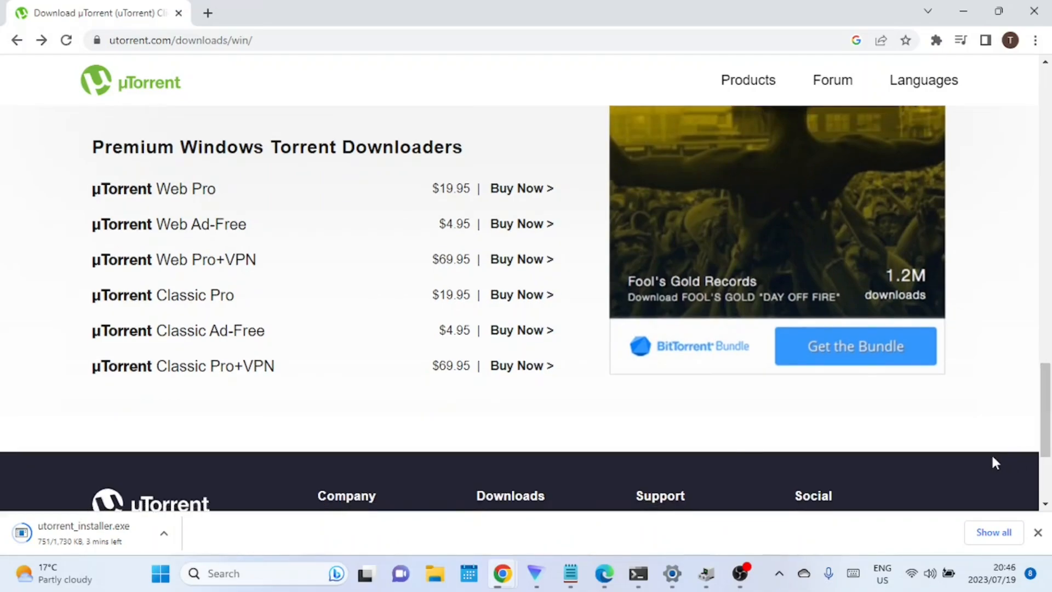
left_click(535, 574)
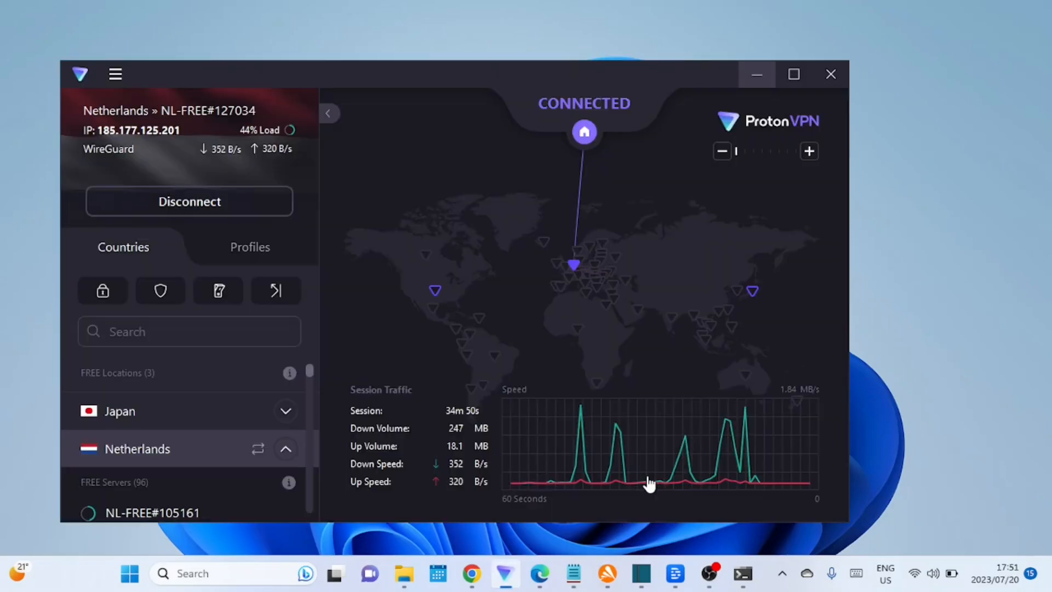
Dismiss the ProtonVPN P2P warning and reach the Downloads > New folder.
left_click(190, 202)
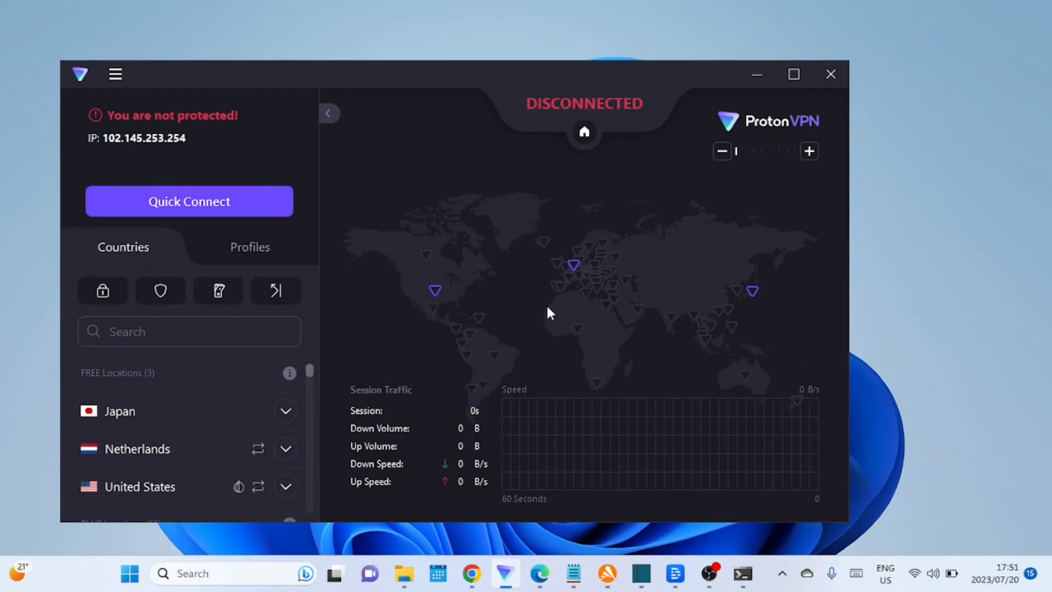
mouse_move(445, 326)
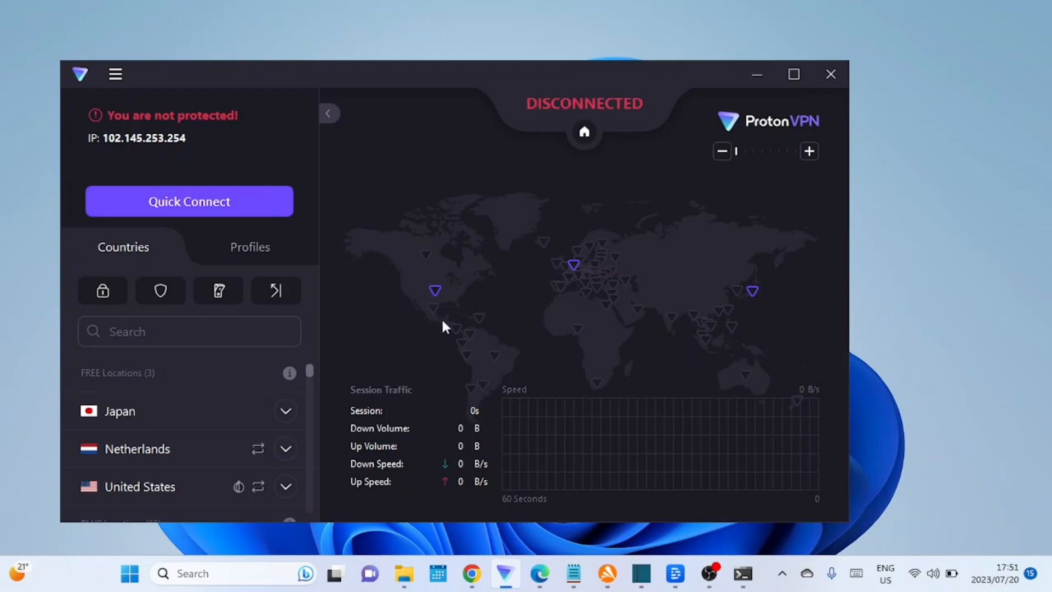
mouse_move(467, 485)
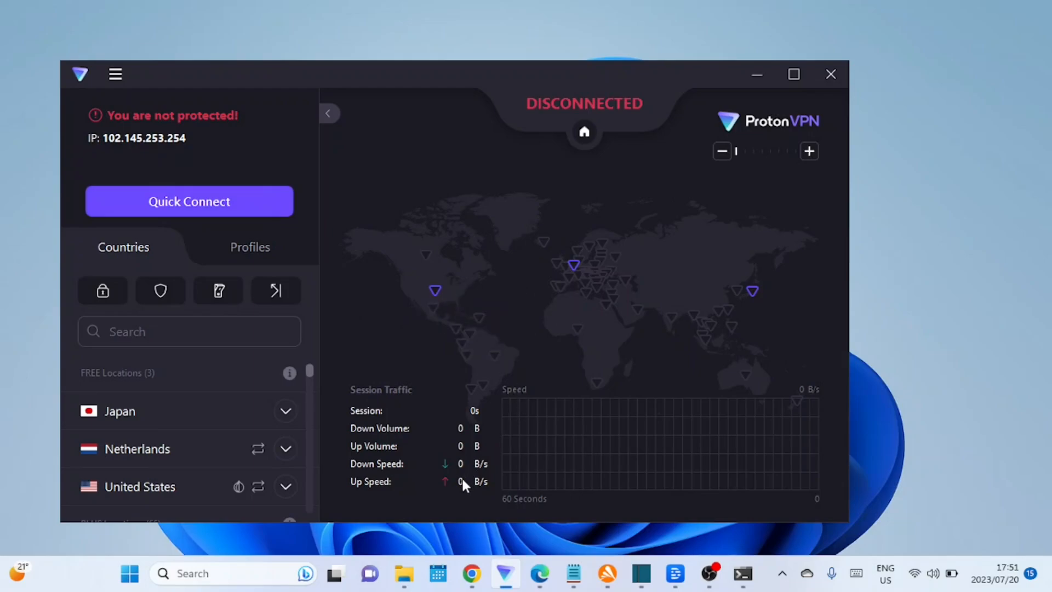
left_click(189, 202)
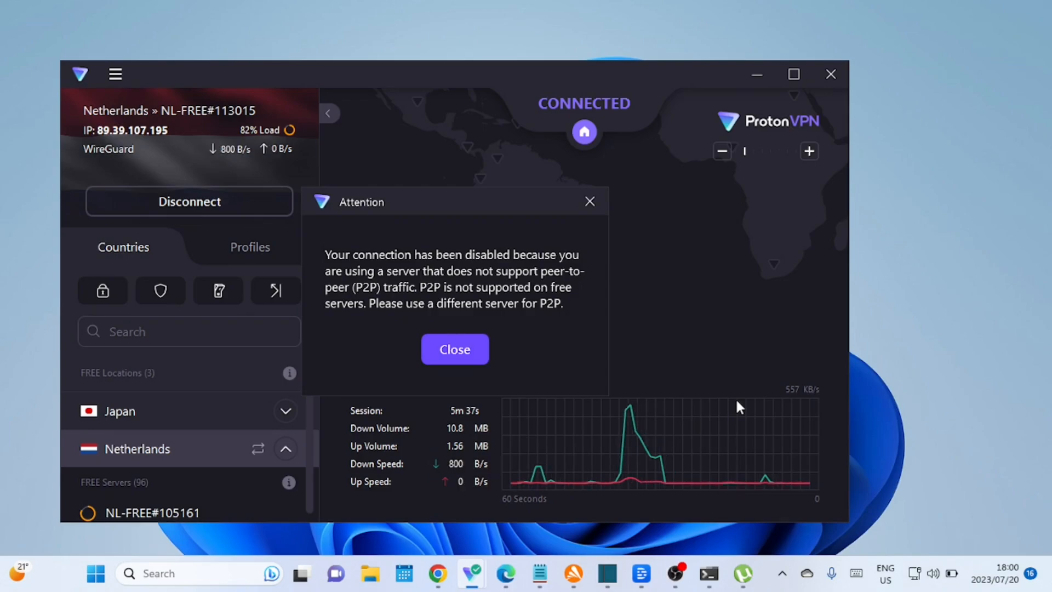
mouse_move(713, 447)
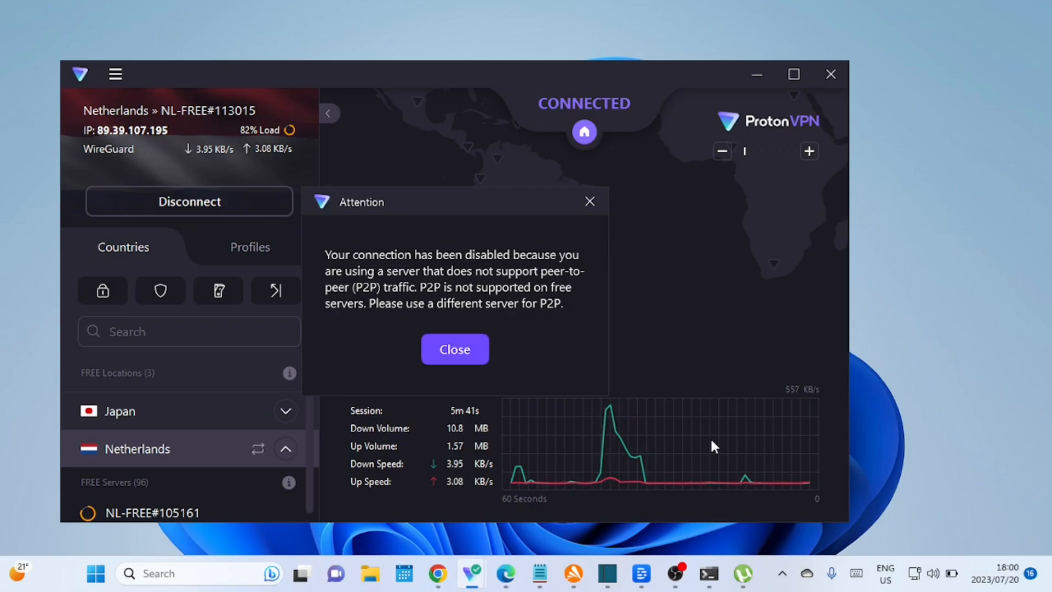
mouse_move(724, 471)
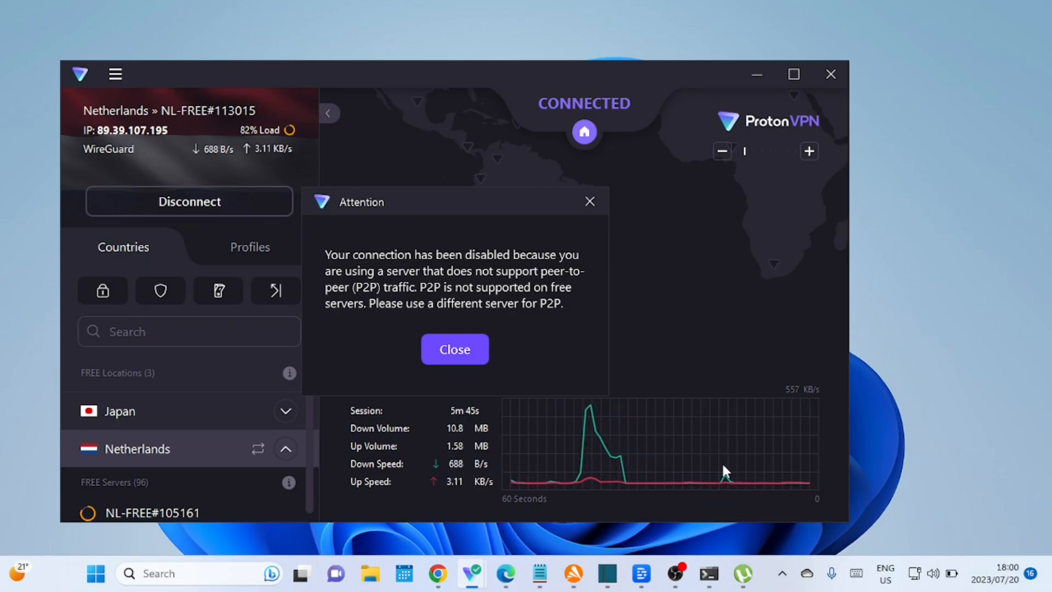
left_click(454, 350)
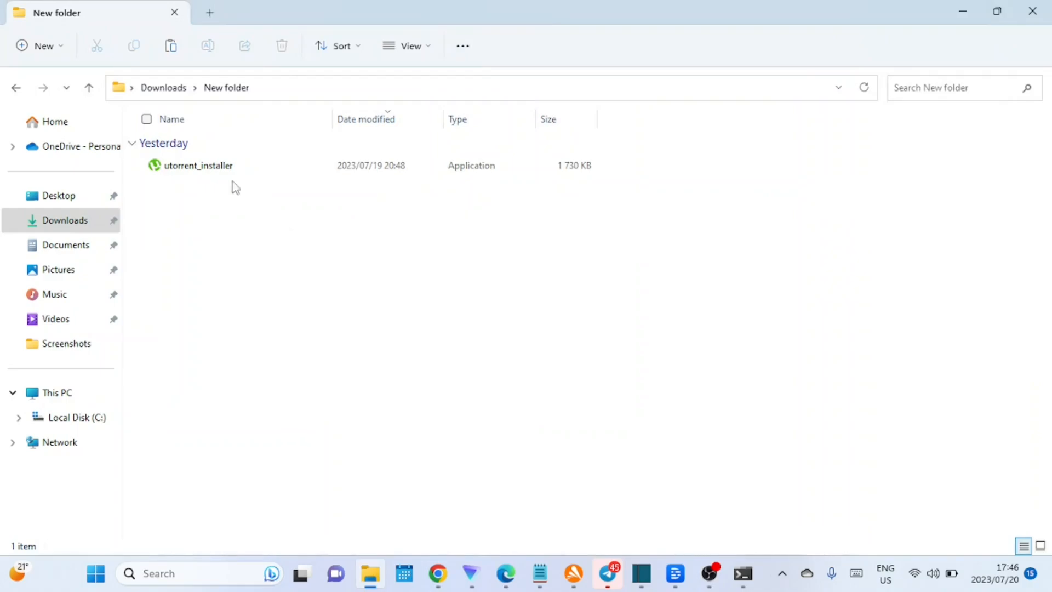
Run utorrent_installer from the Downloads folder so the Setup Wizard welcome opens.
left_click(197, 166)
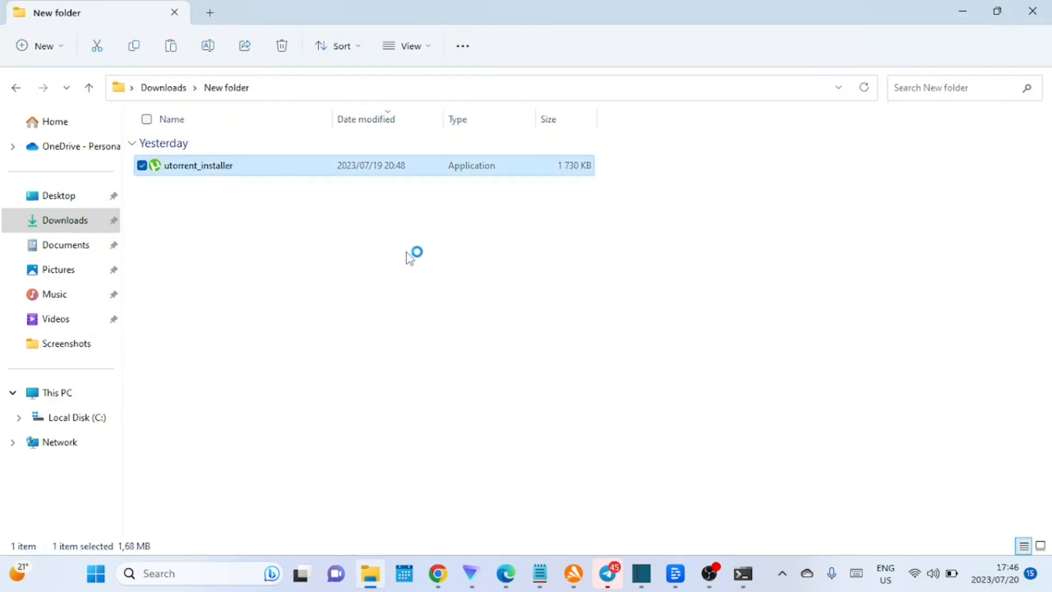
left_click(428, 430)
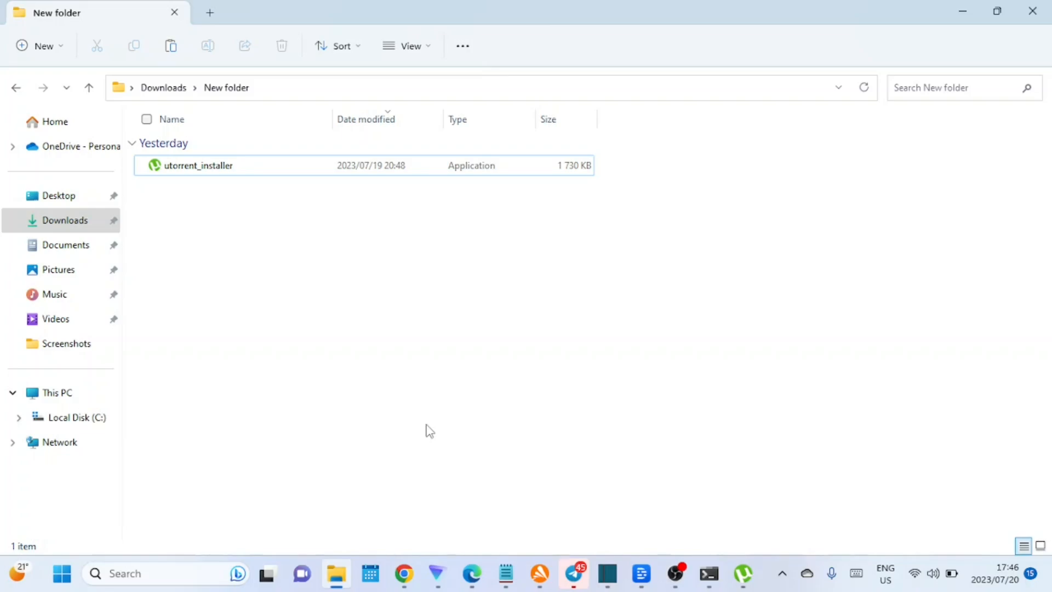
double_click(197, 166)
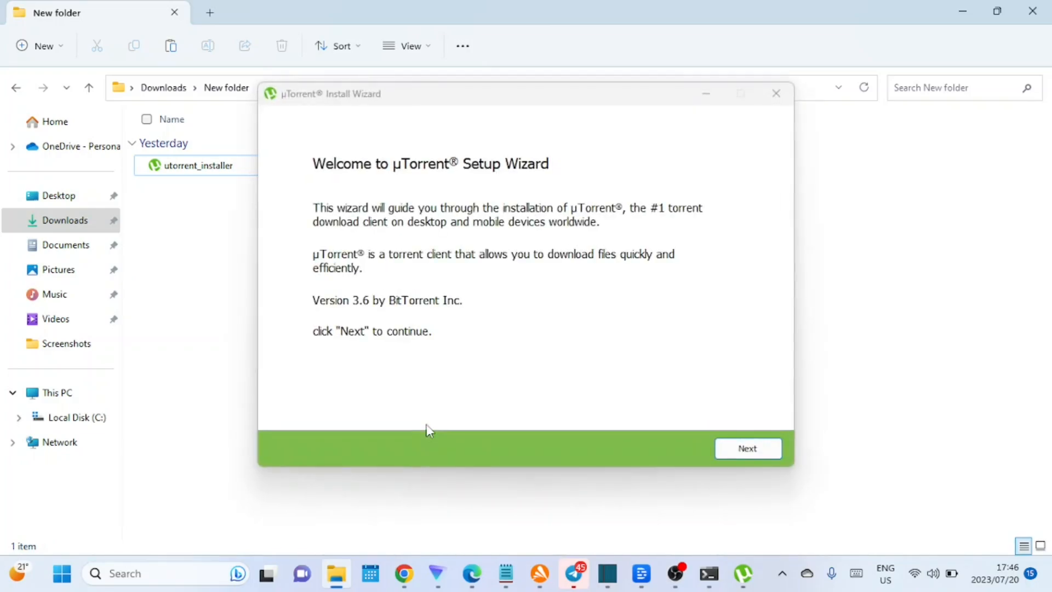
mouse_move(772, 429)
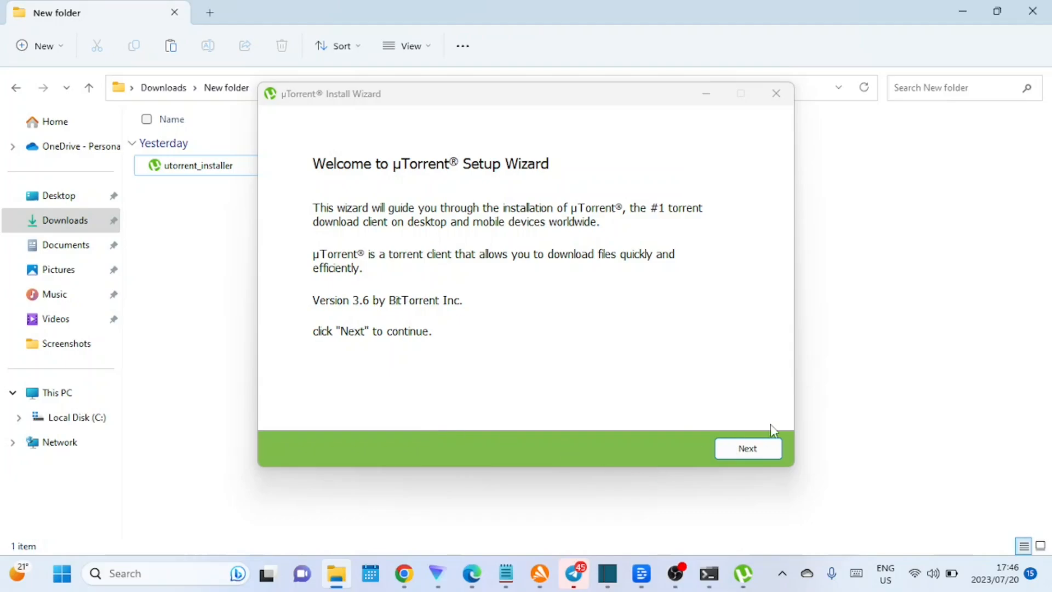
Pass the welcome and scam-warning pages, accept the license, and uncheck Create Quick Launch Icon.
left_click(747, 448)
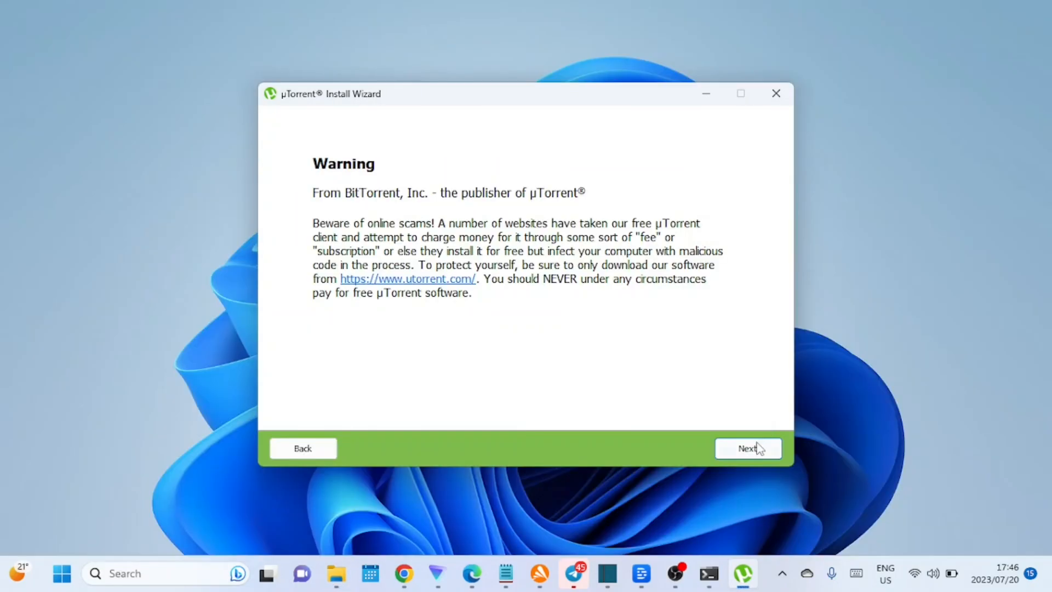
left_click(747, 447)
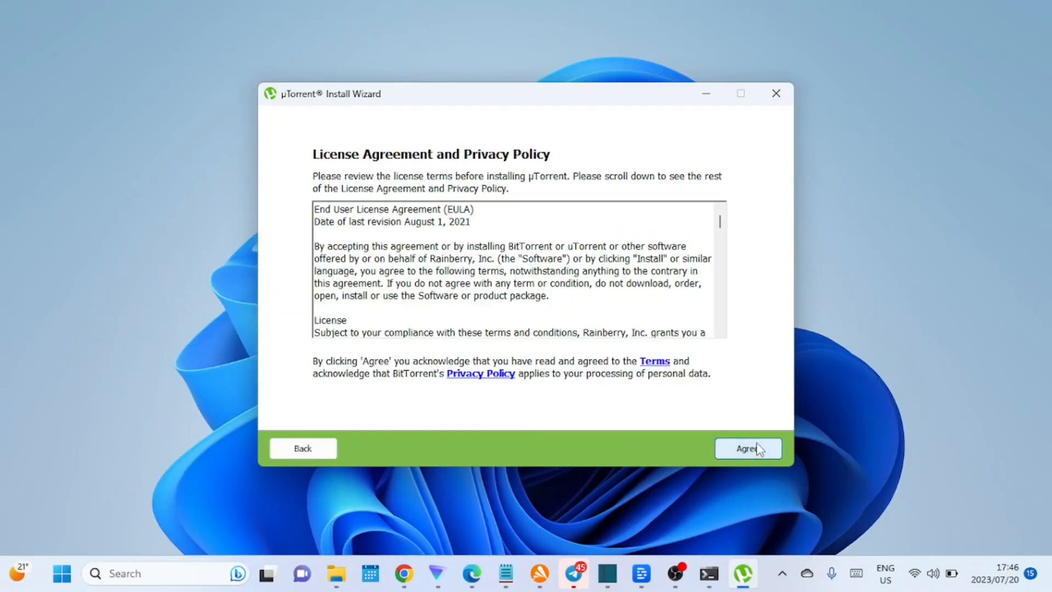
left_click(748, 449)
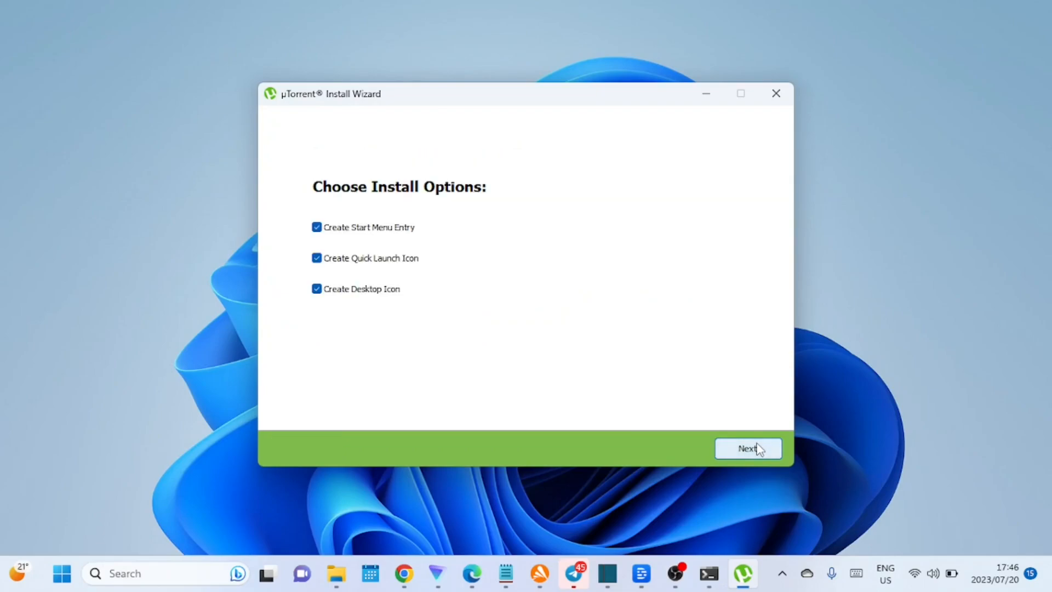
mouse_move(605, 385)
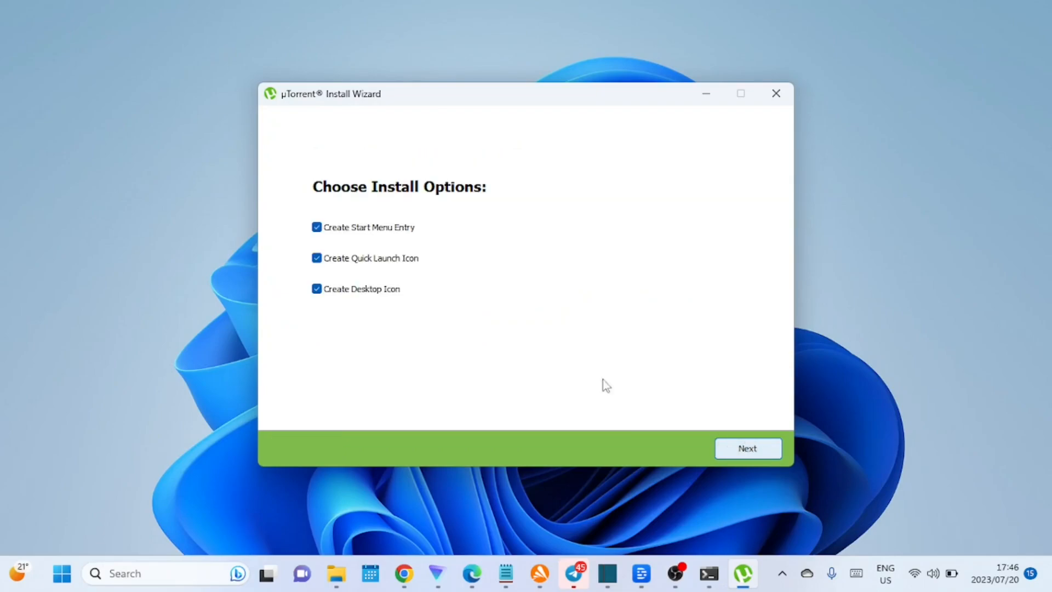
left_click(317, 258)
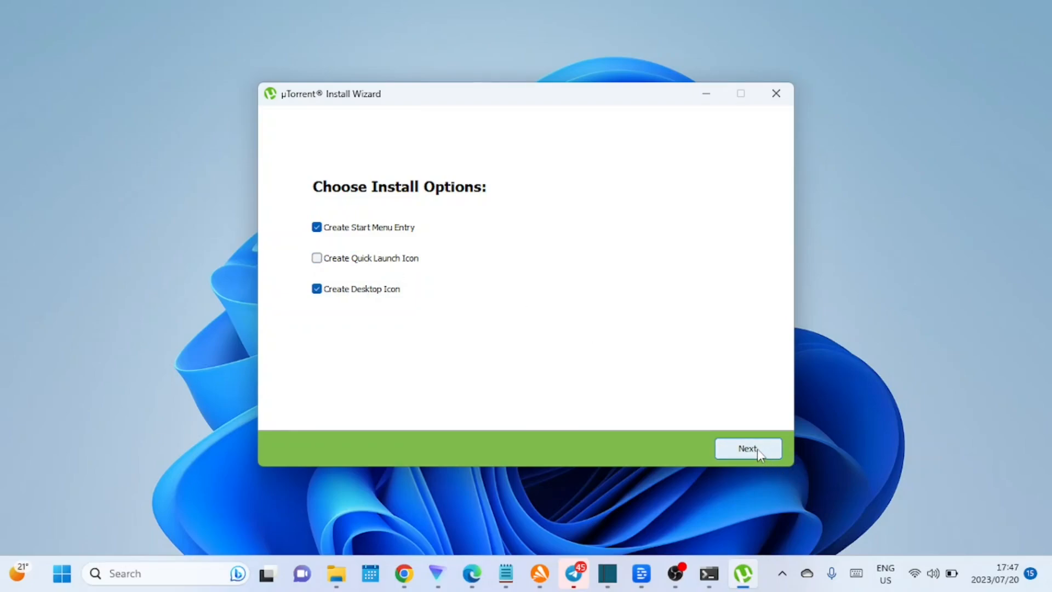
Install with default configurations and finish with Launch µTorrent checked.
left_click(748, 448)
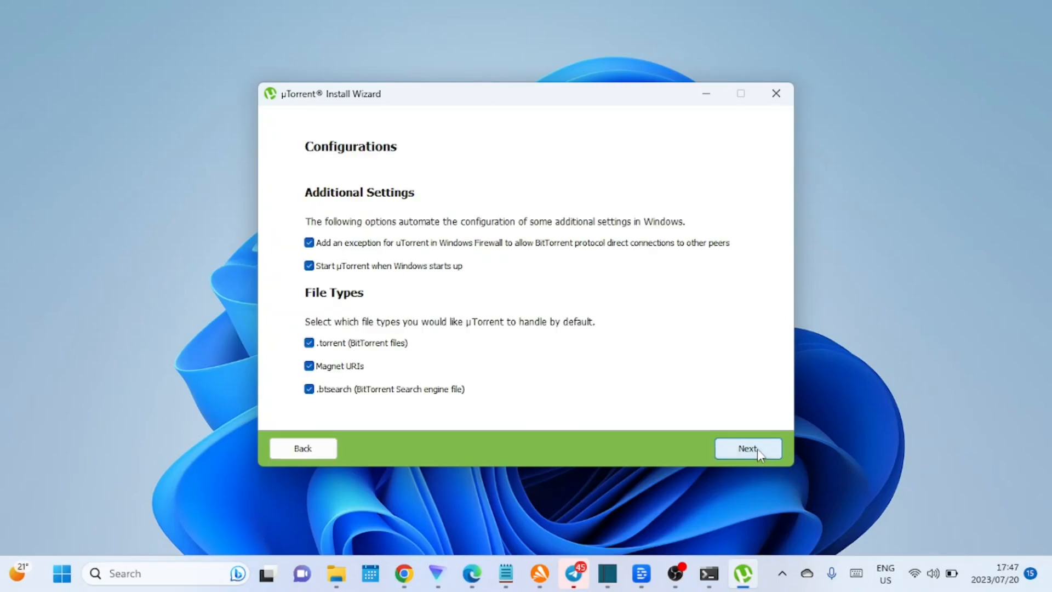
left_click(746, 449)
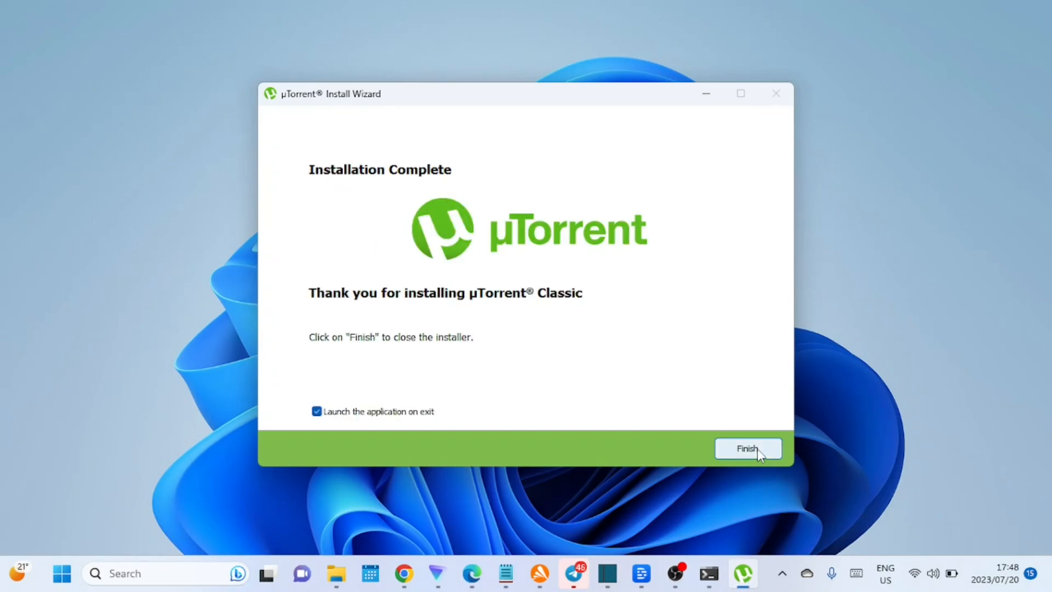
mouse_move(955, 495)
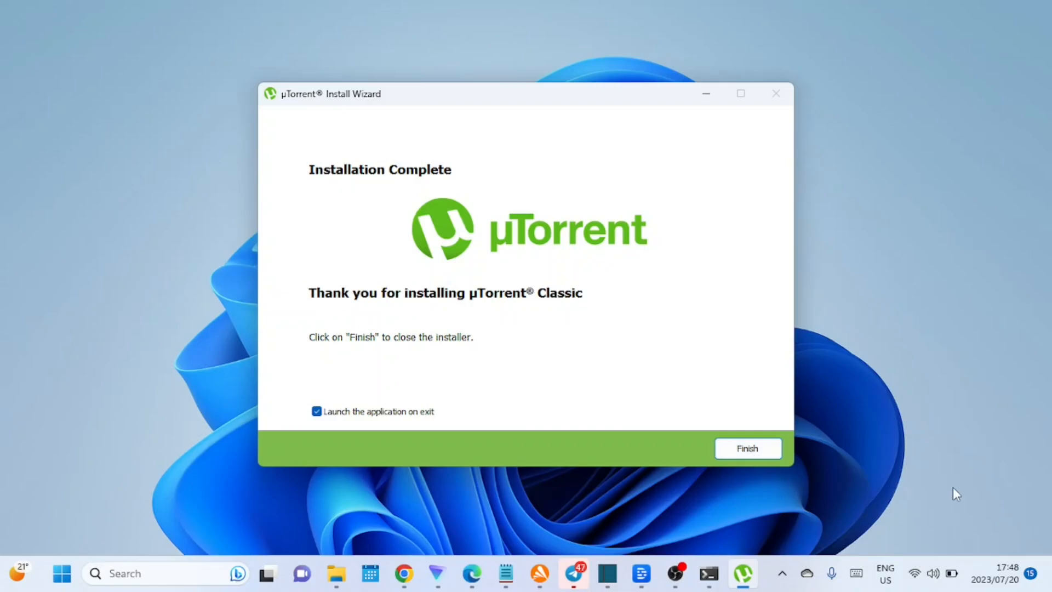
mouse_move(945, 493)
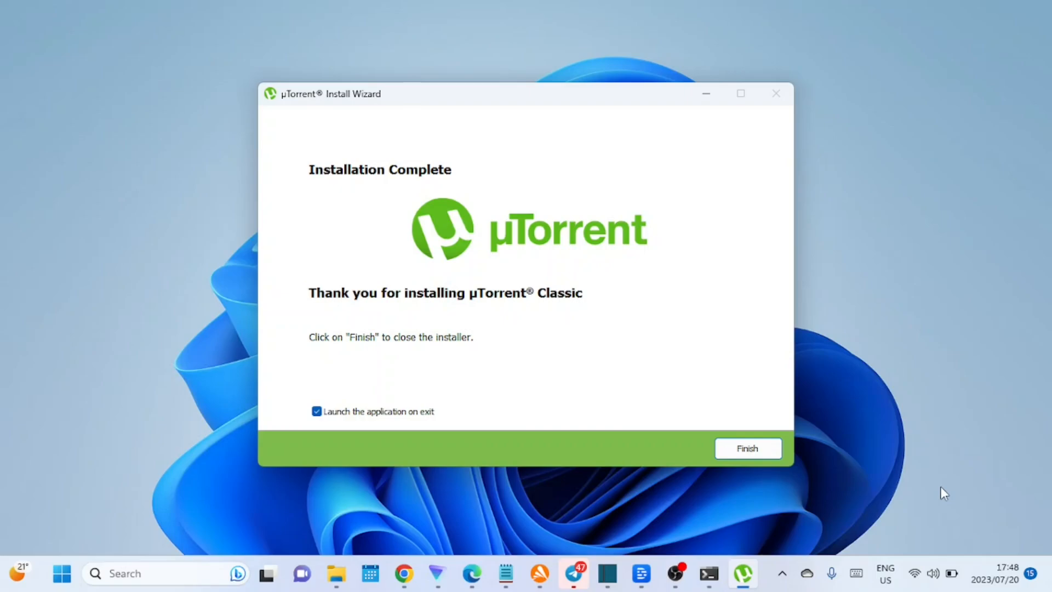
mouse_move(869, 413)
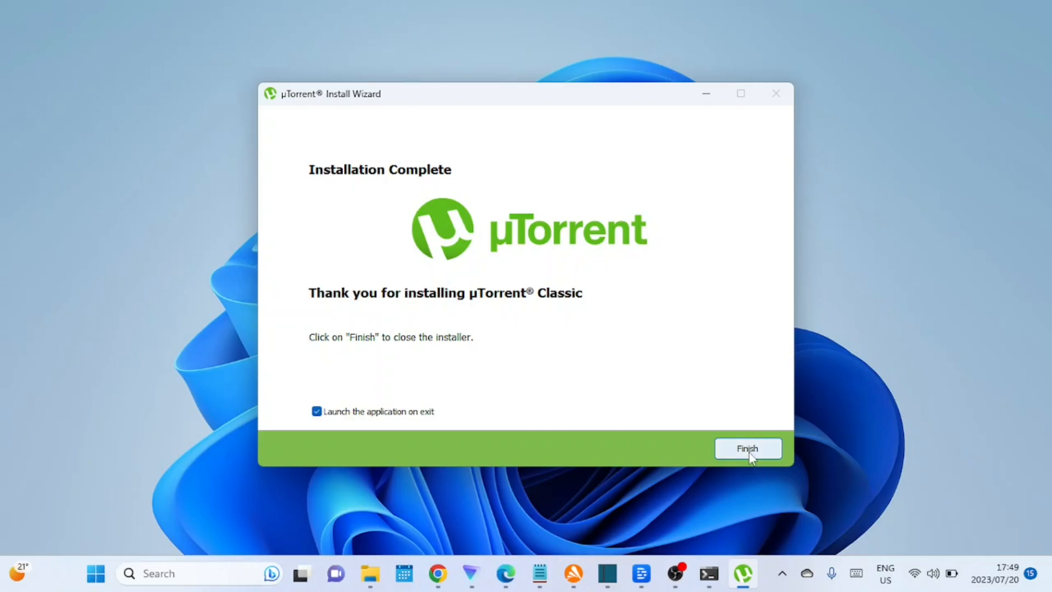
left_click(746, 448)
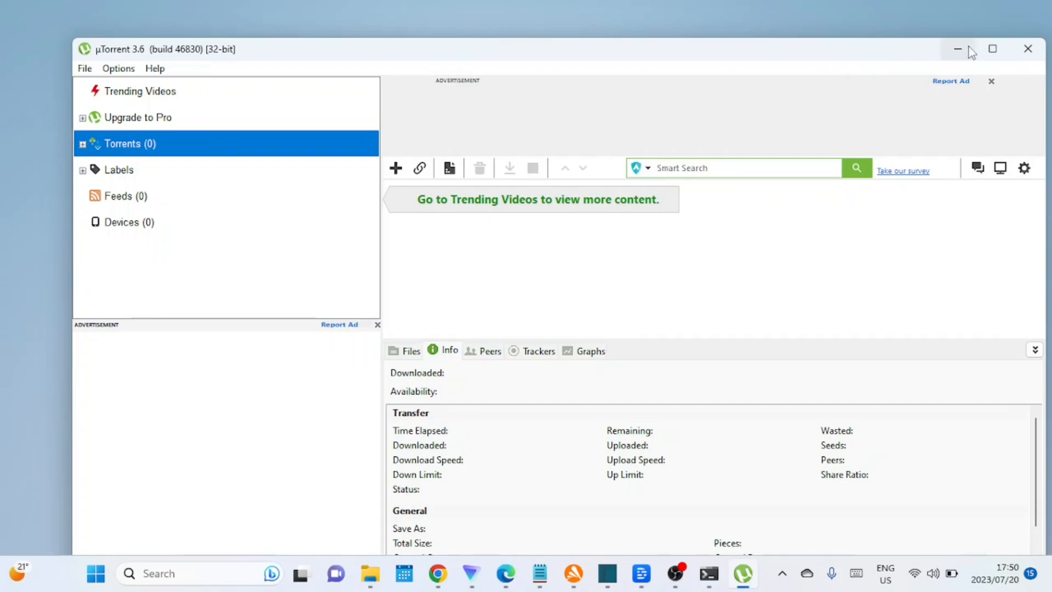
Maximize µTorrent, review Preferences > General, and cancel without changes.
left_click(993, 50)
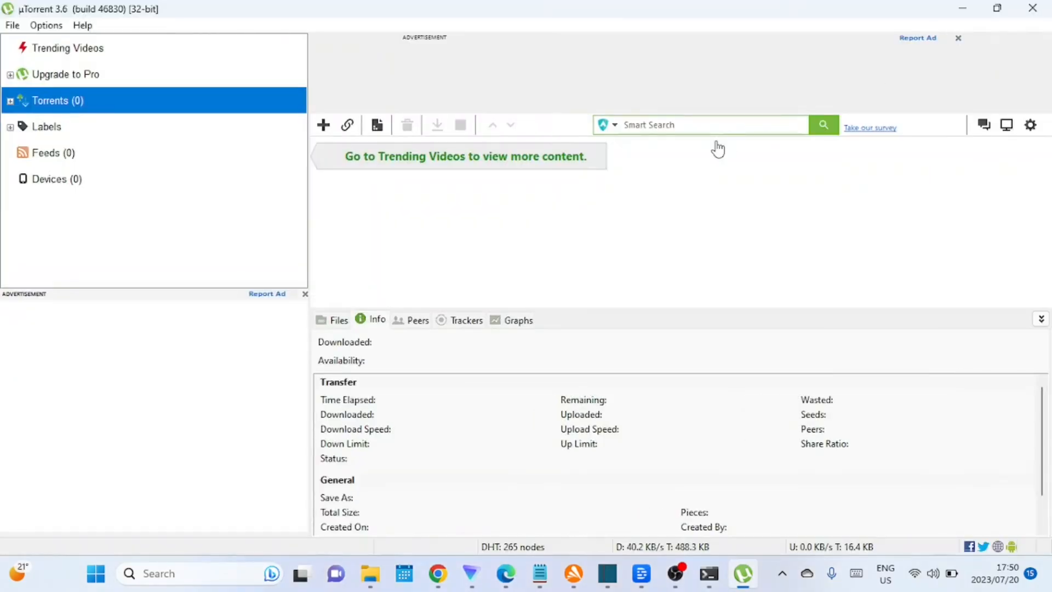
mouse_move(557, 198)
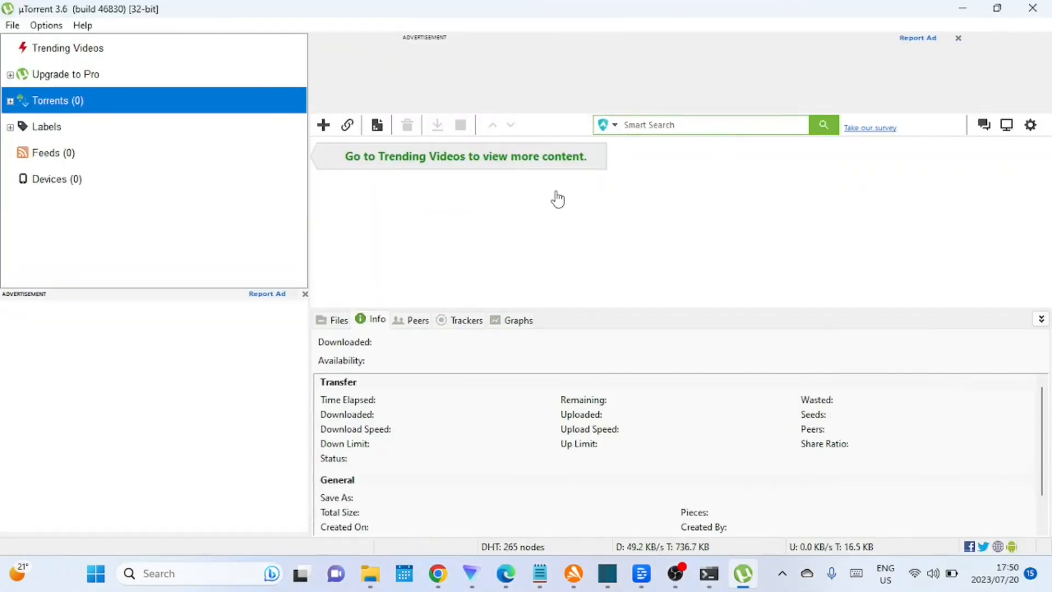
left_click(46, 25)
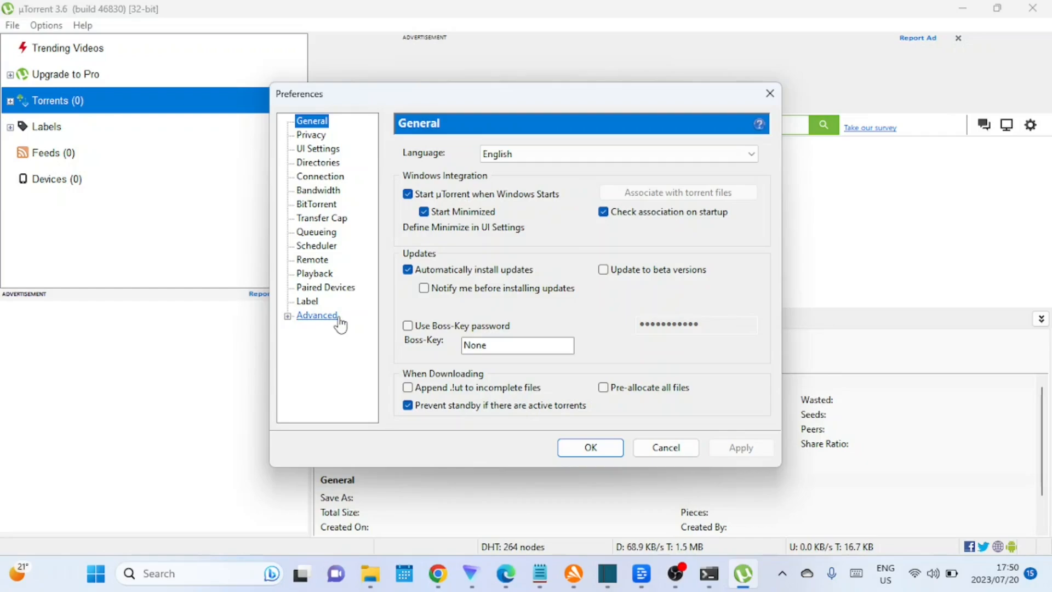
mouse_move(665, 447)
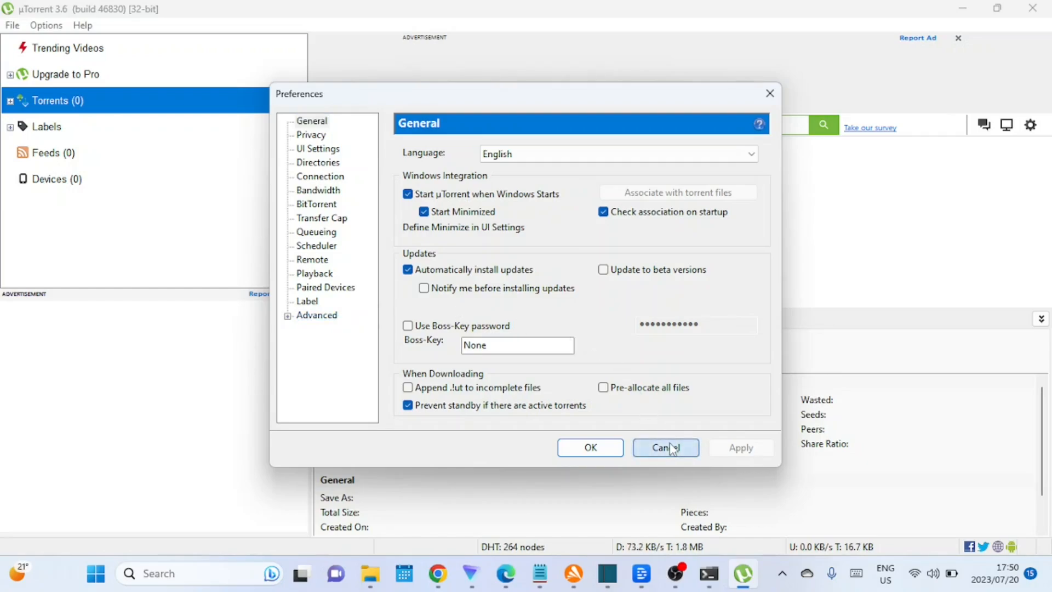
left_click(665, 447)
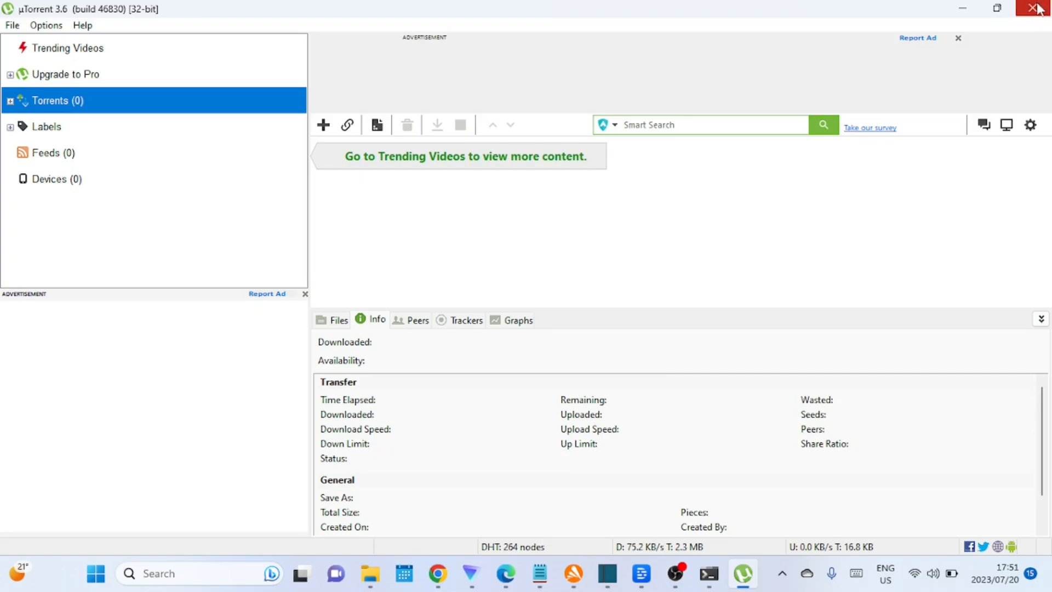
mouse_move(1038, 9)
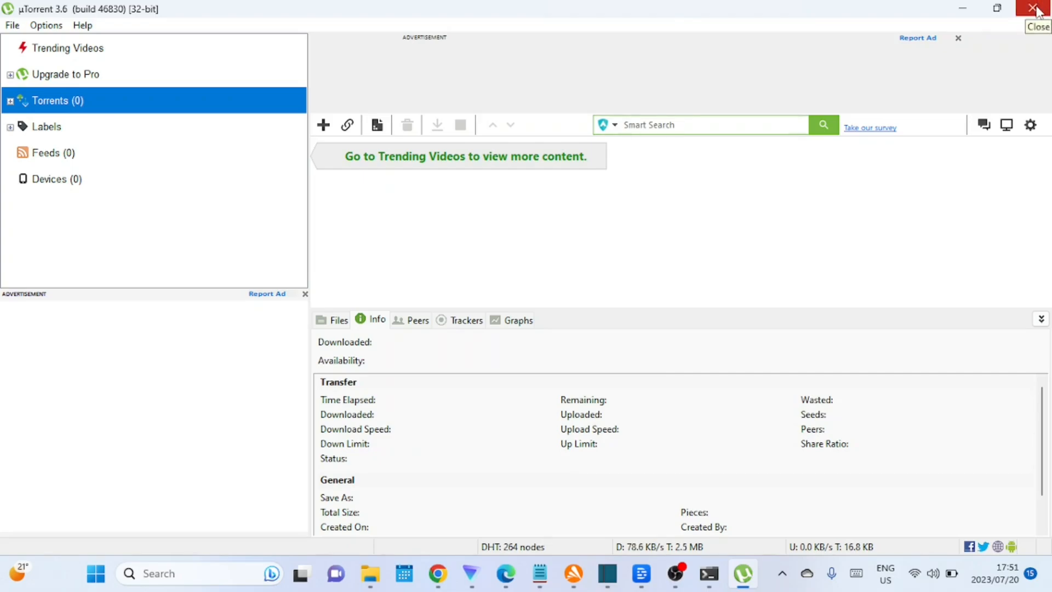
Exit µTorrent, leaving the Windows desktop showing.
left_click(1038, 8)
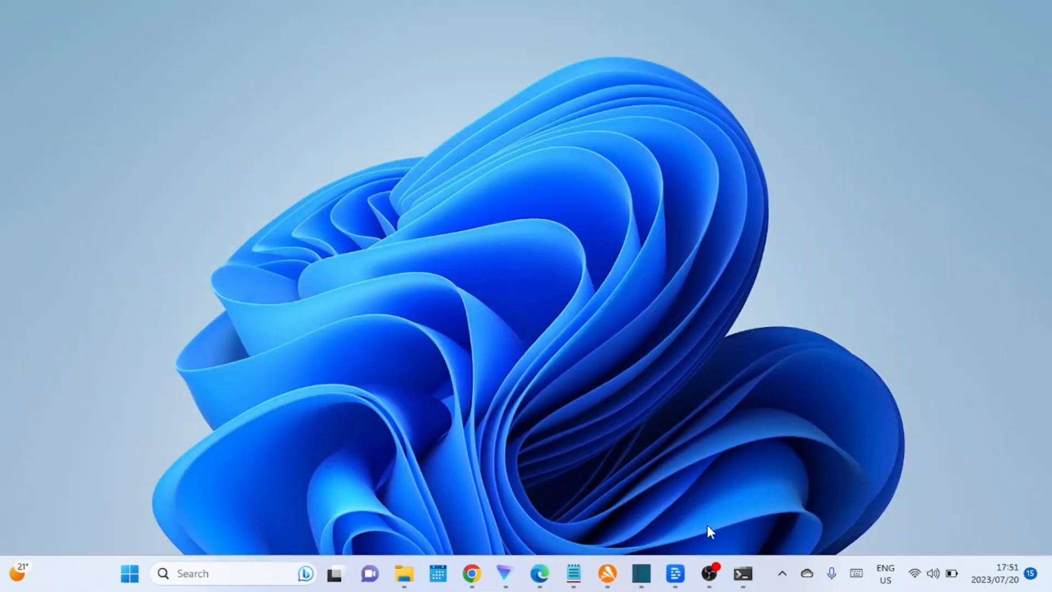